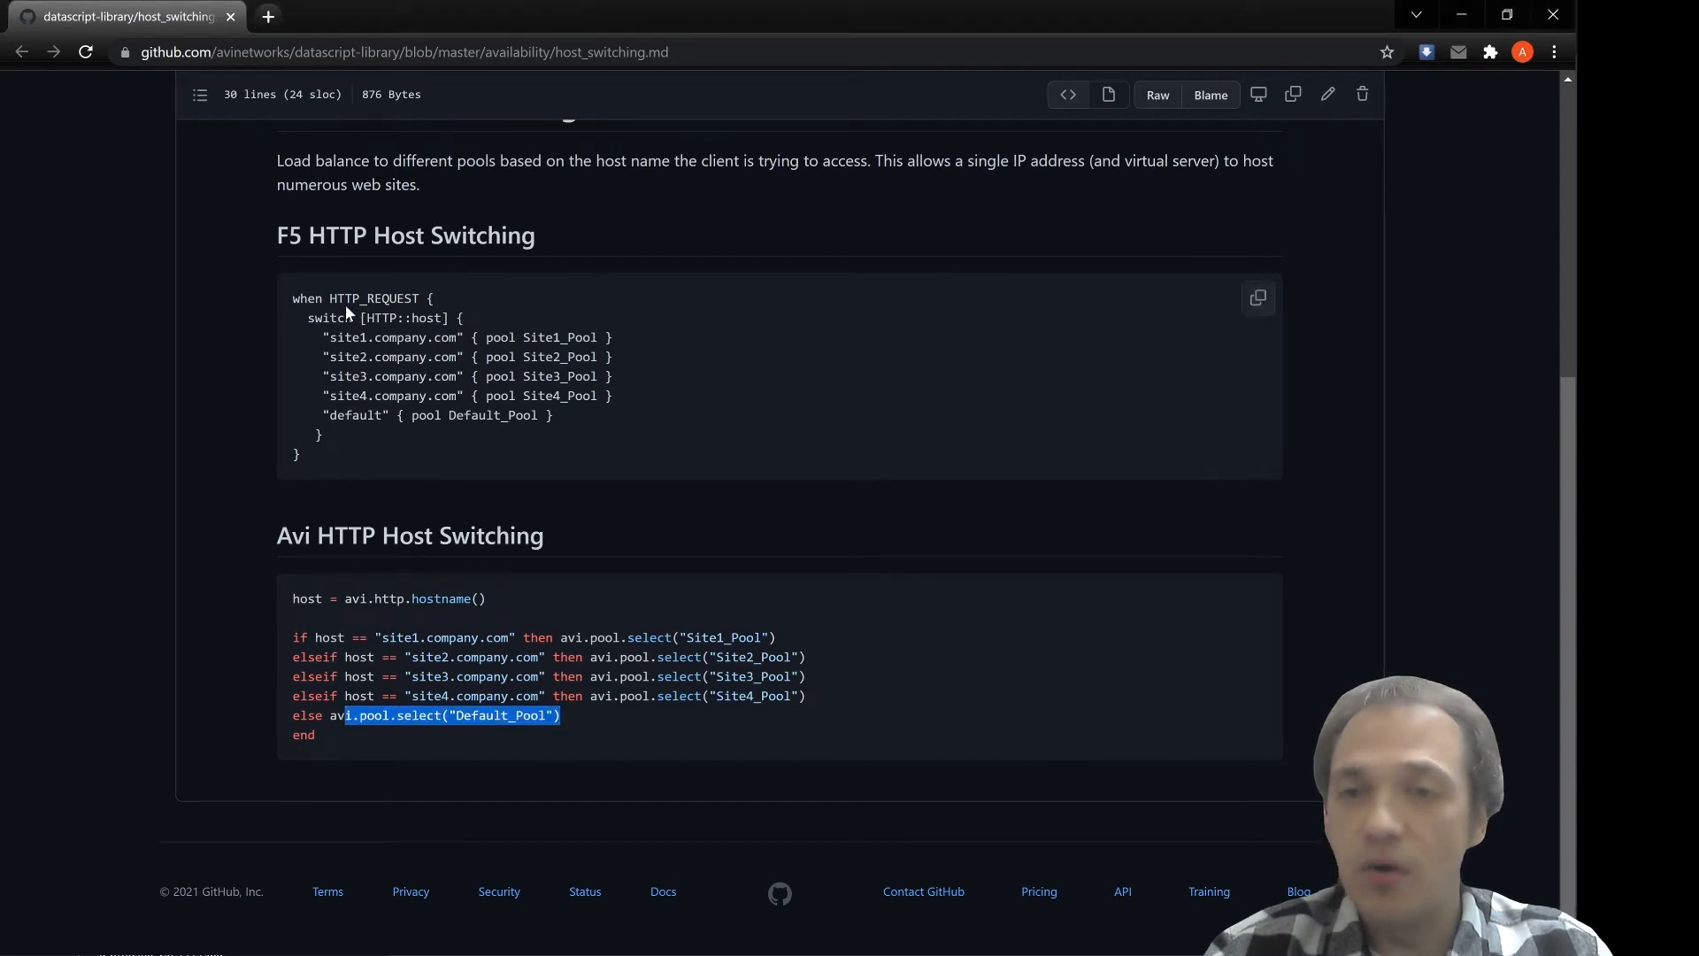
mouse_move(368, 607)
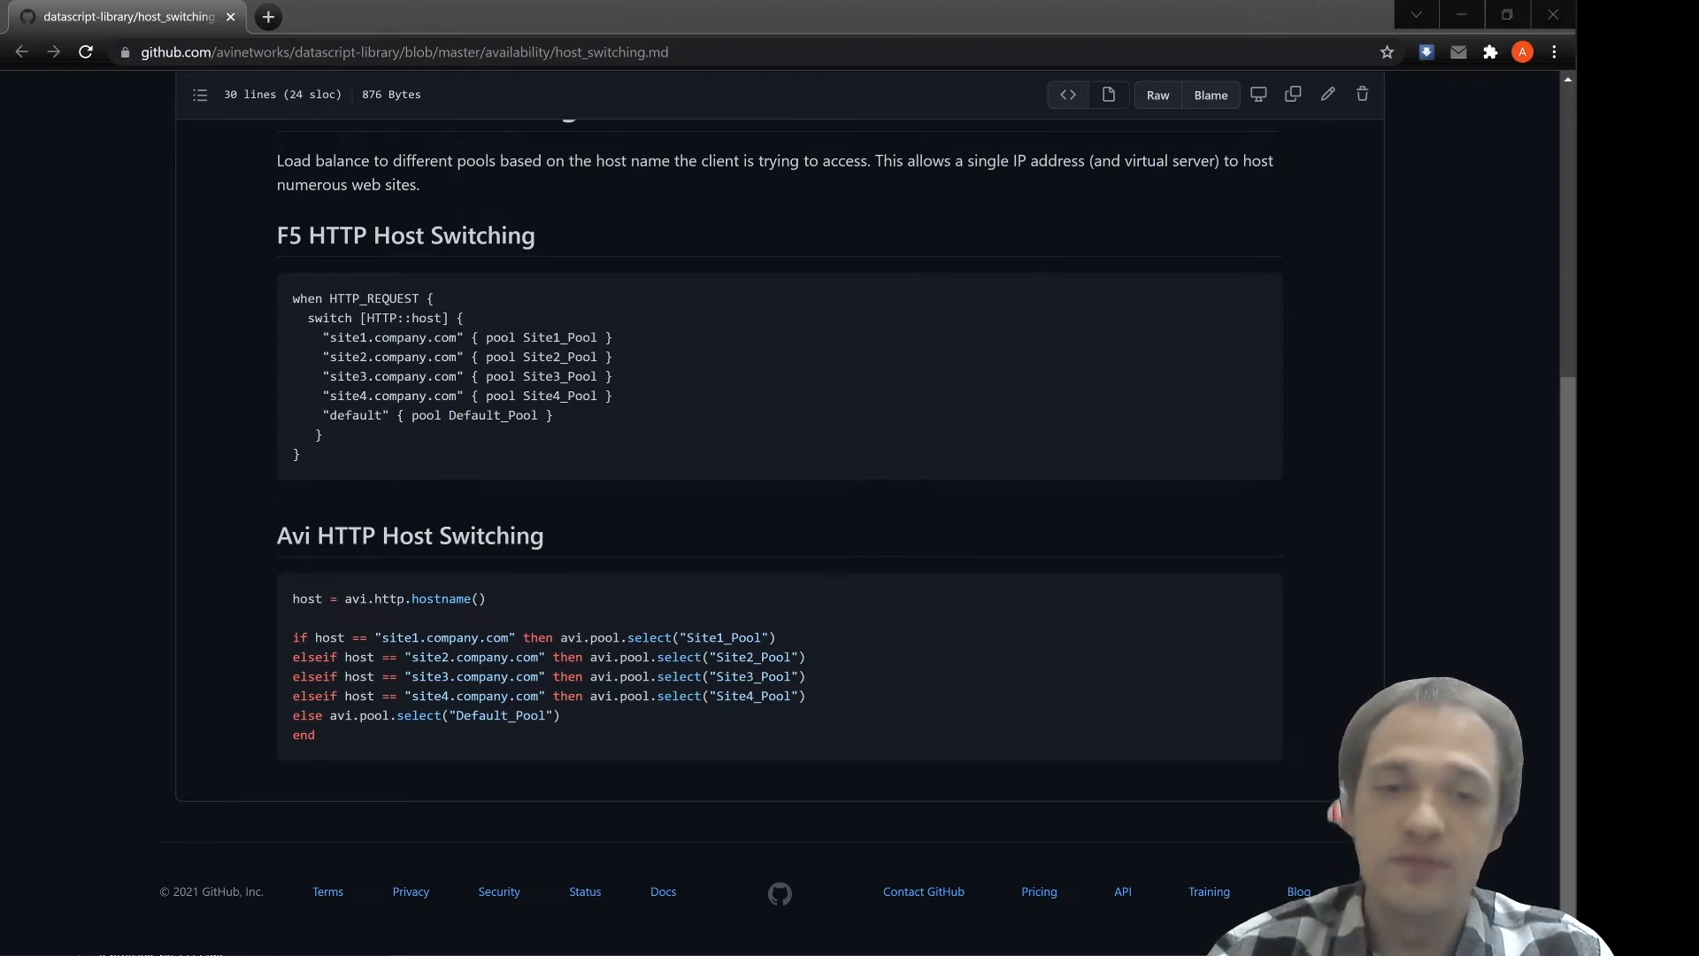
mouse_move(453, 323)
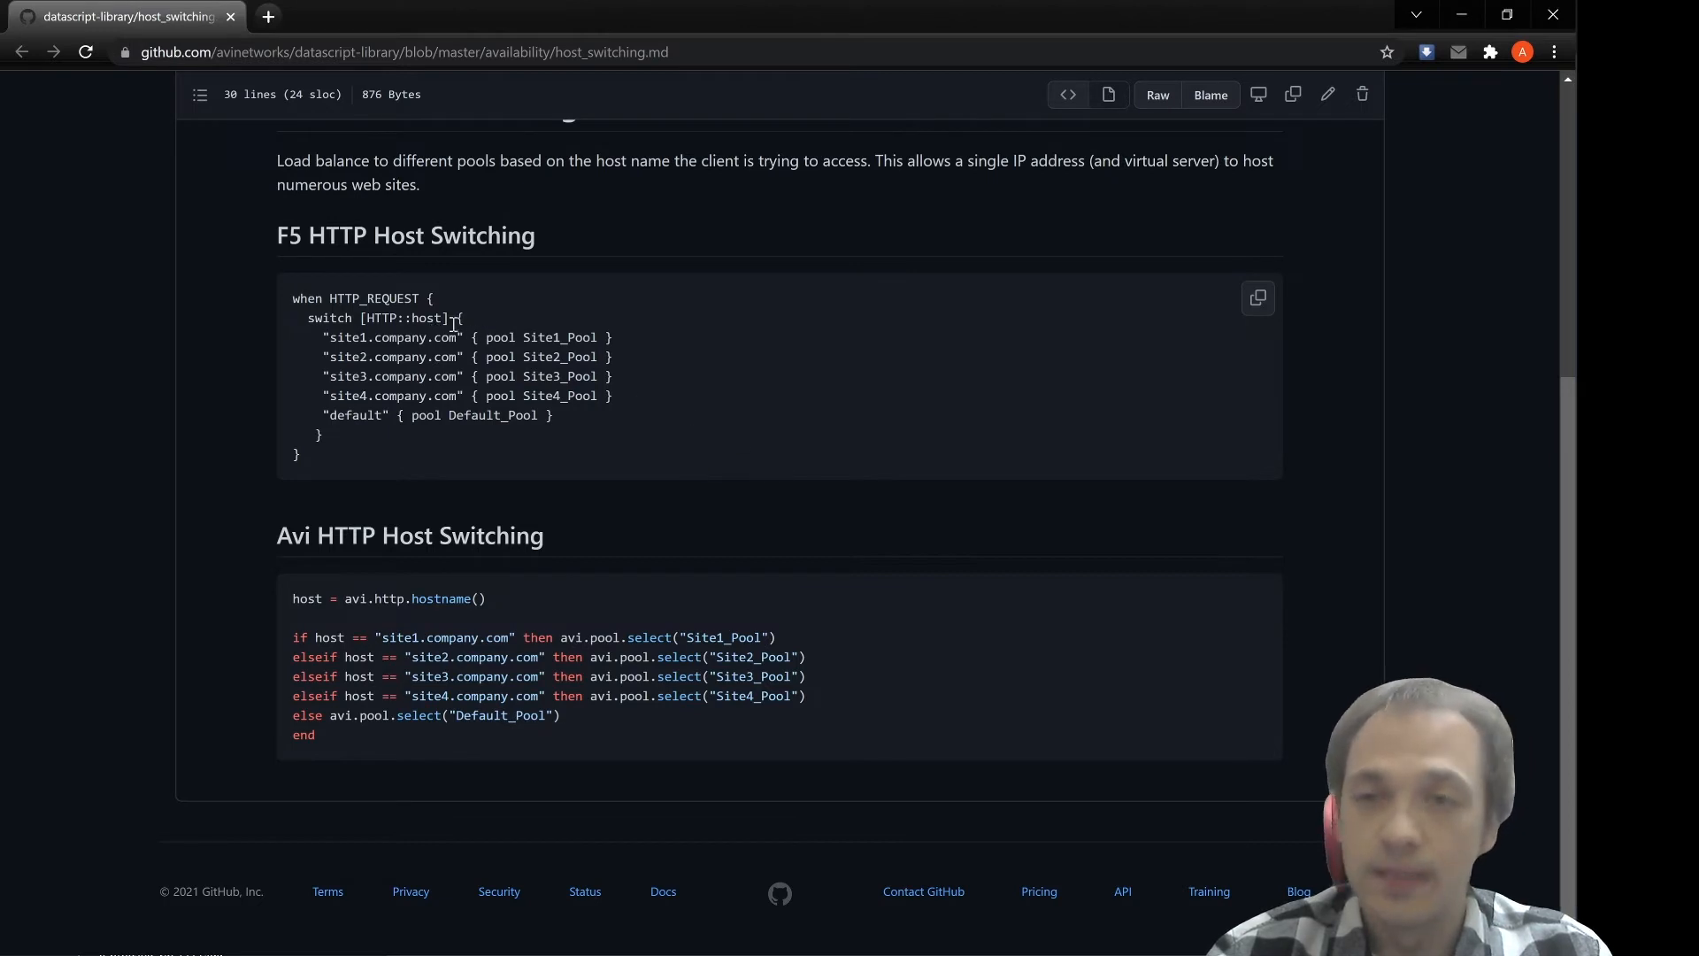
mouse_move(292, 303)
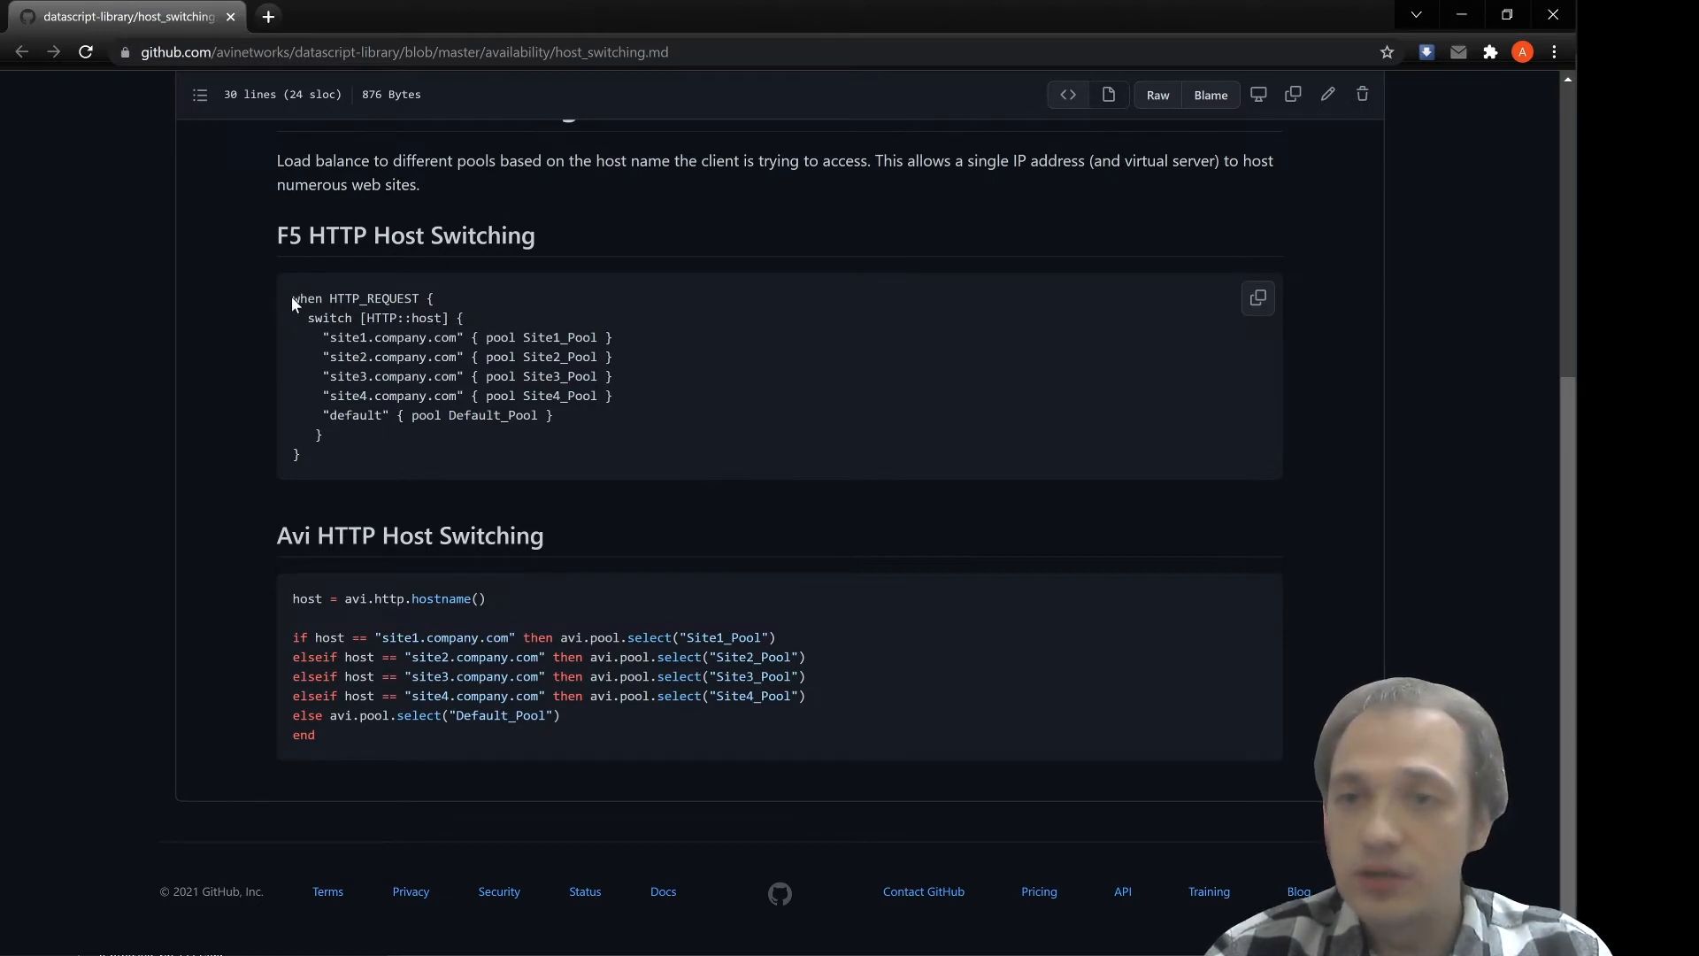
mouse_move(316, 239)
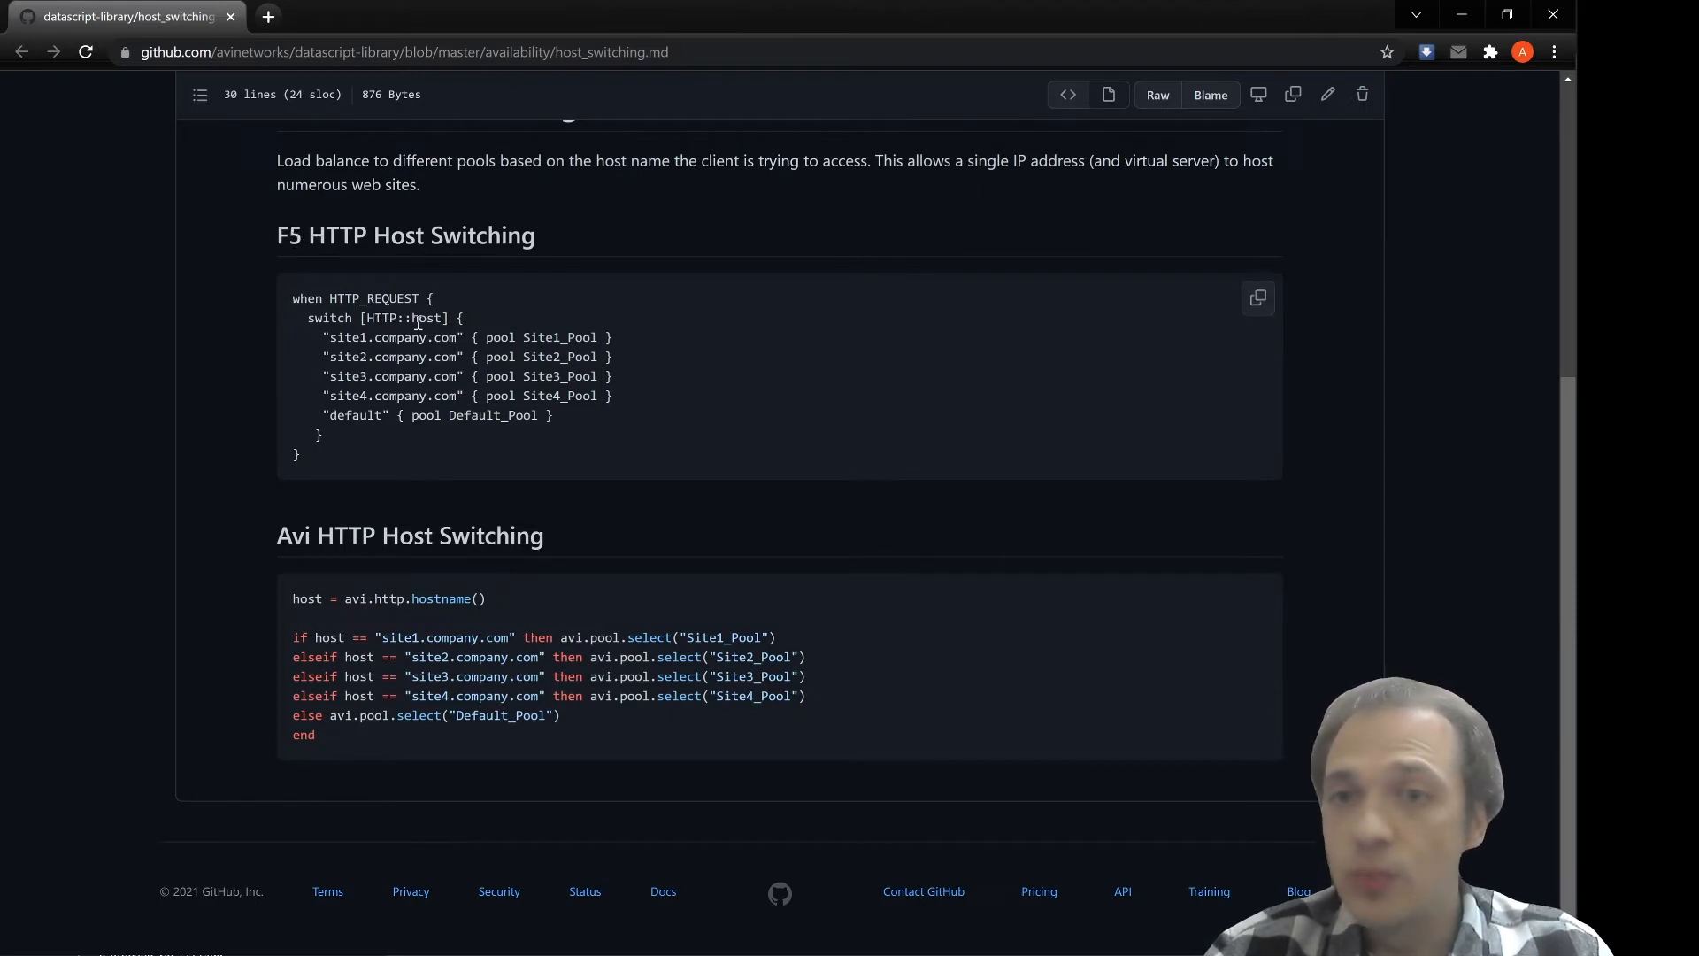
double_click(426, 317)
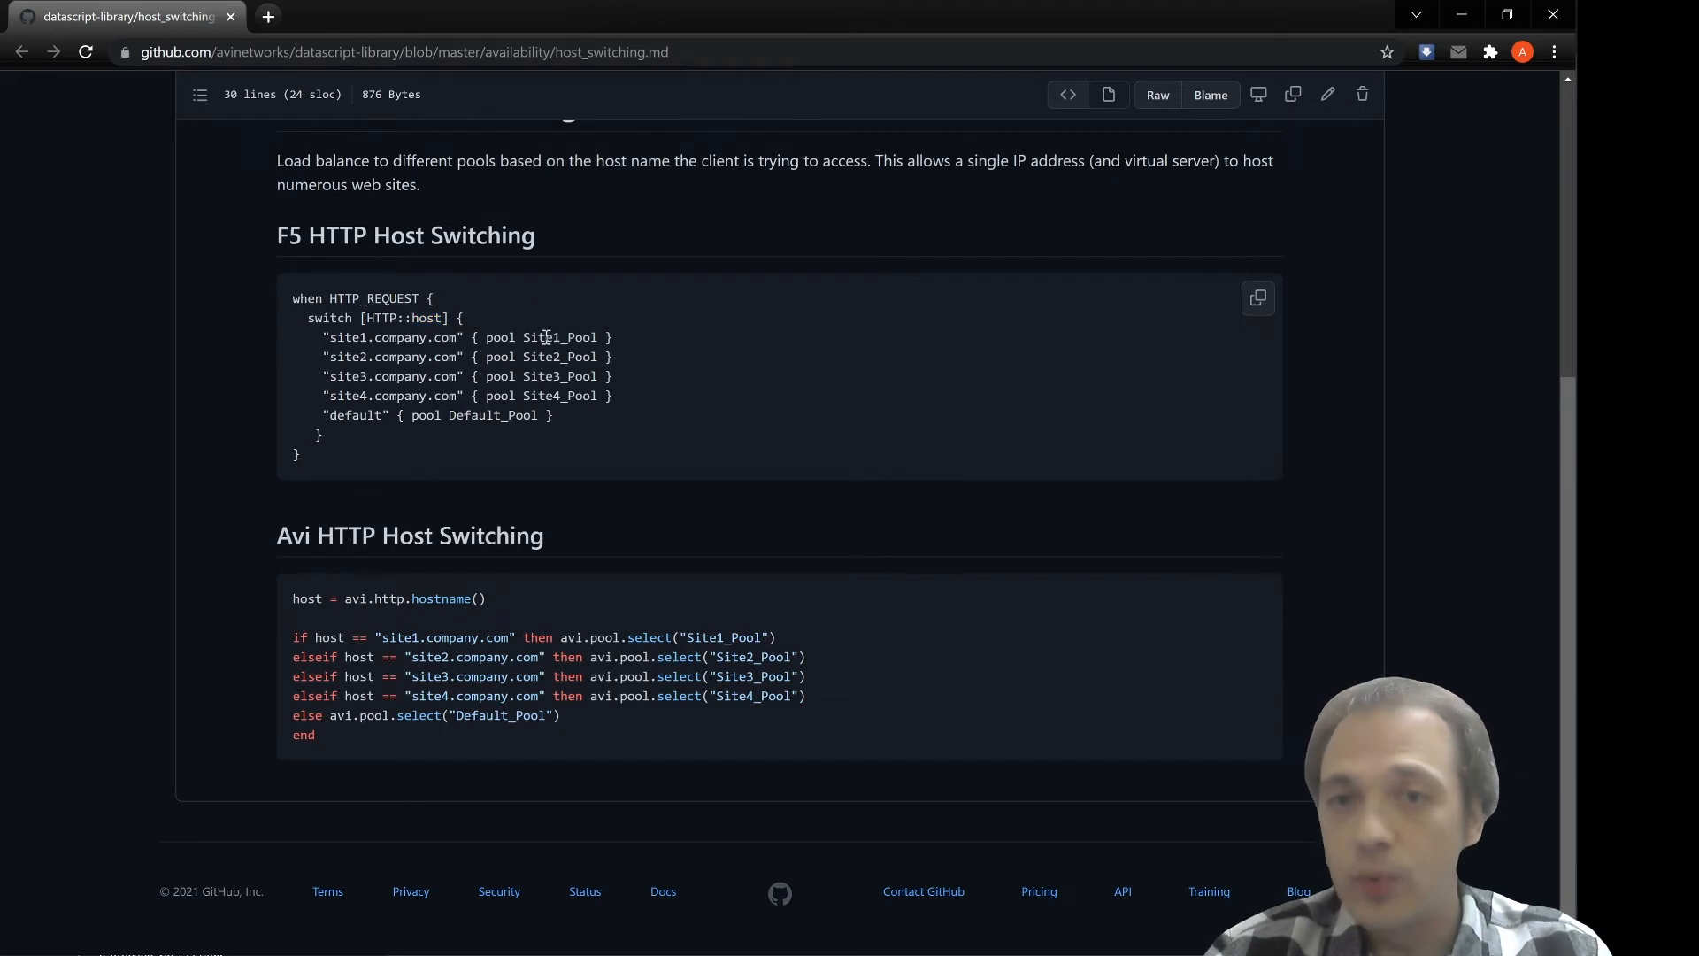
mouse_move(544, 315)
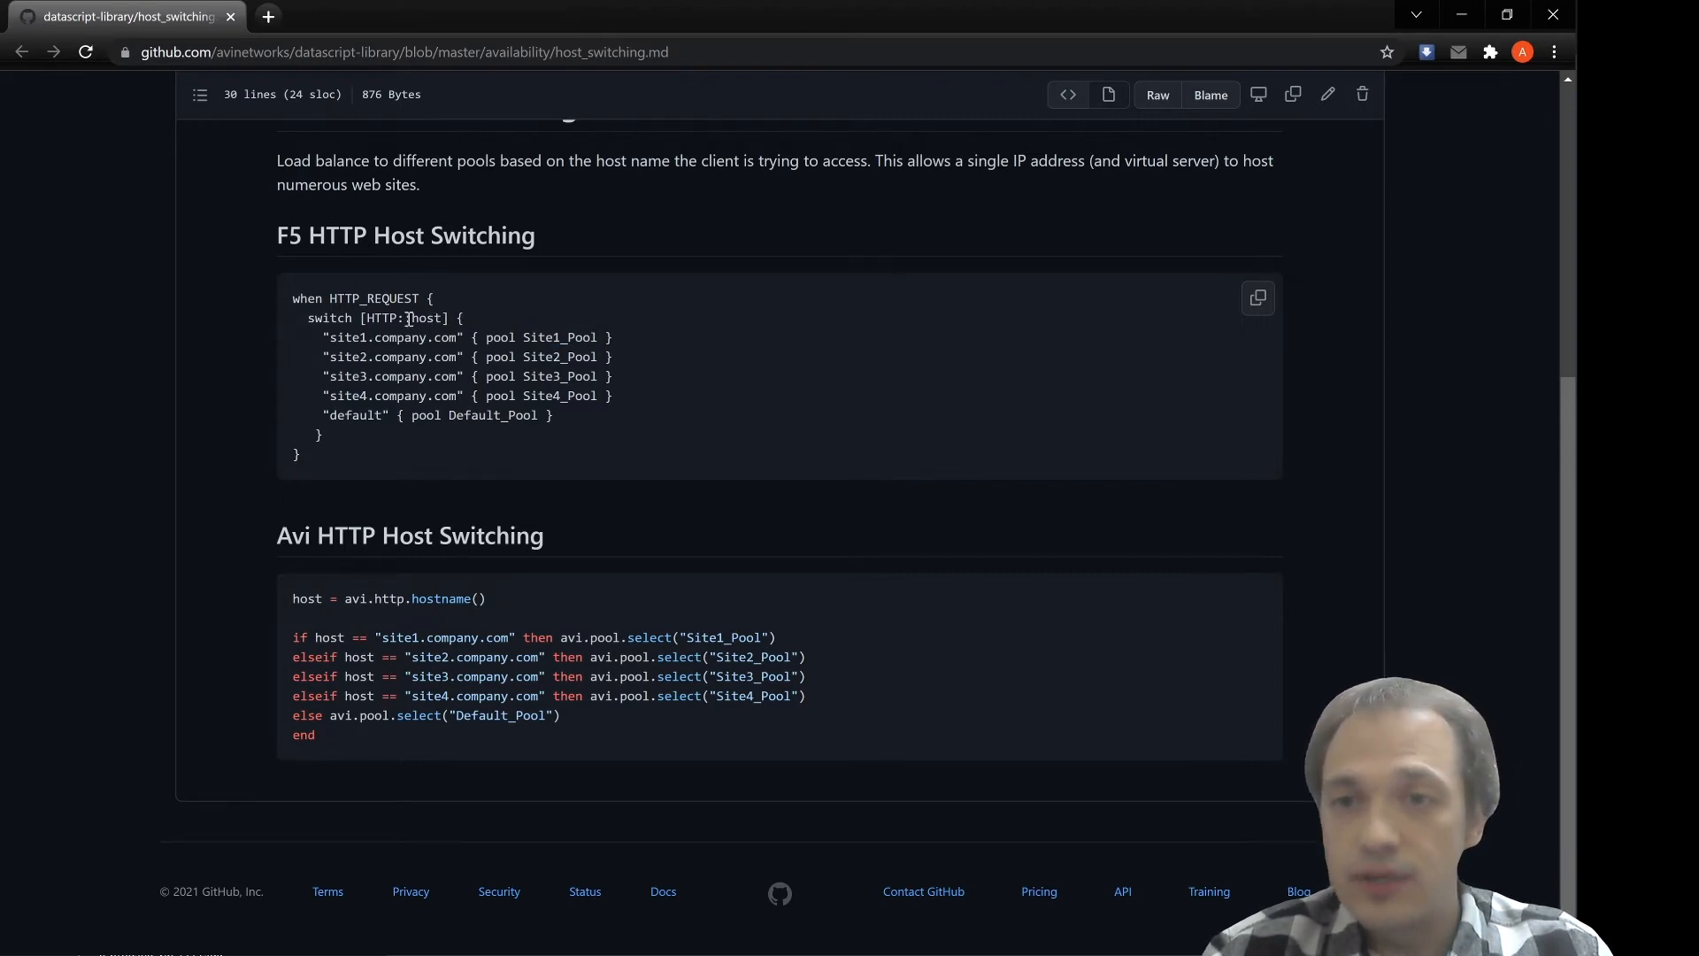
double_click(427, 316)
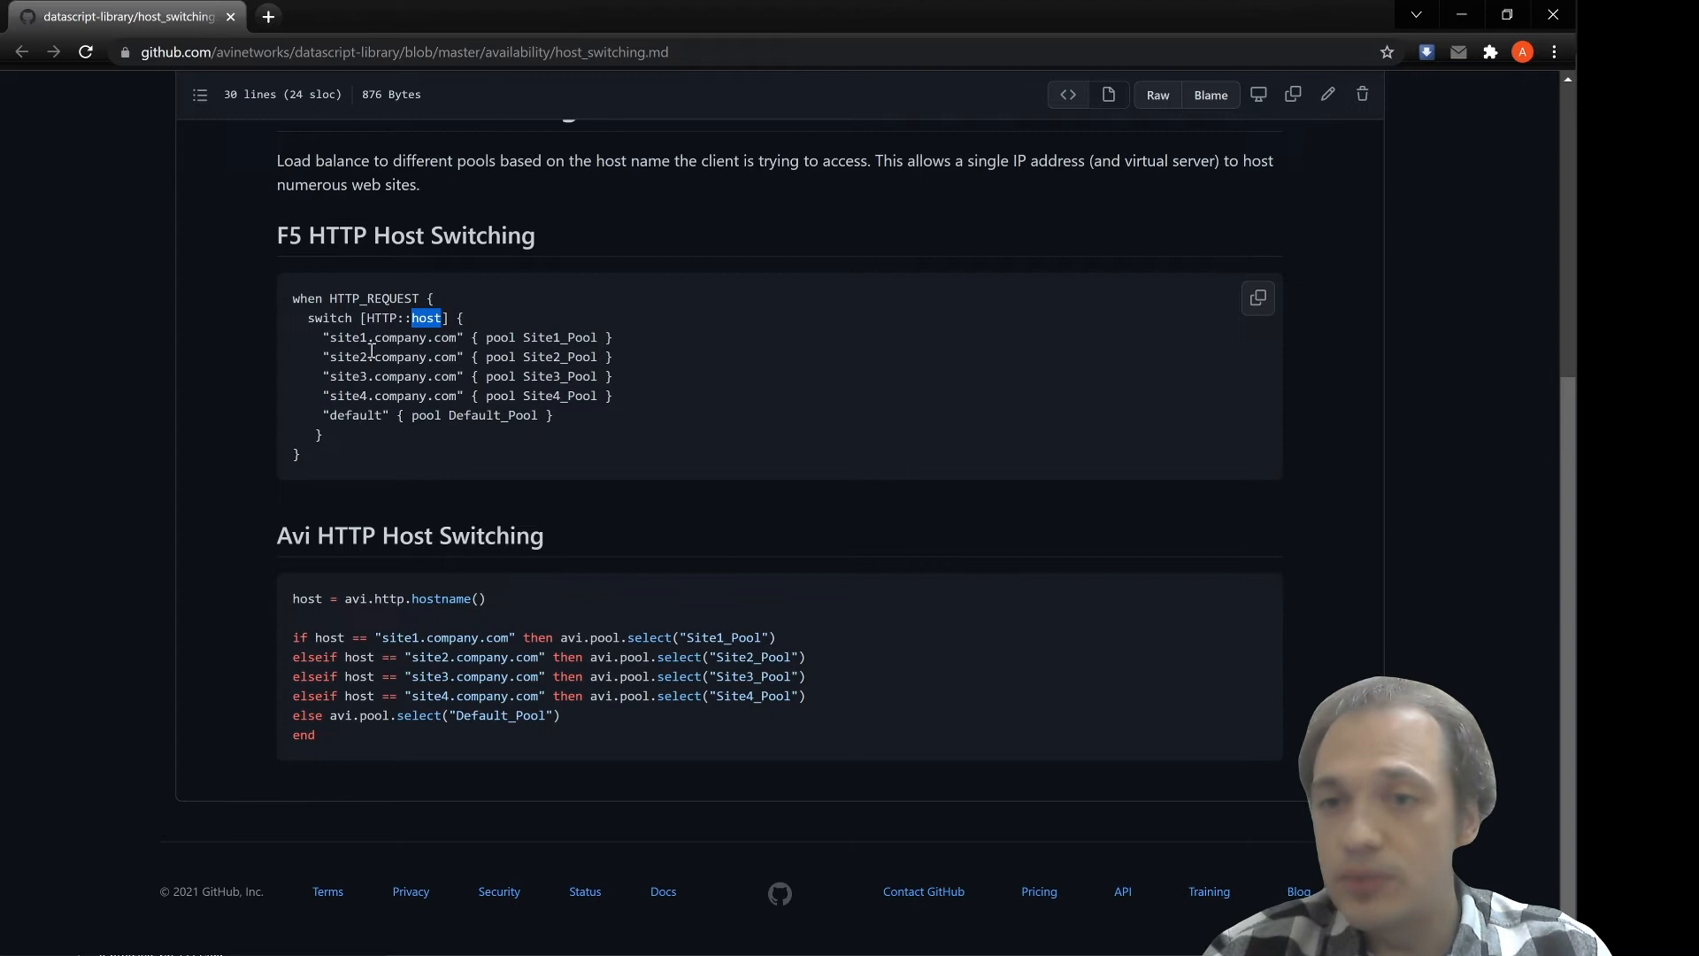
double_click(346, 336)
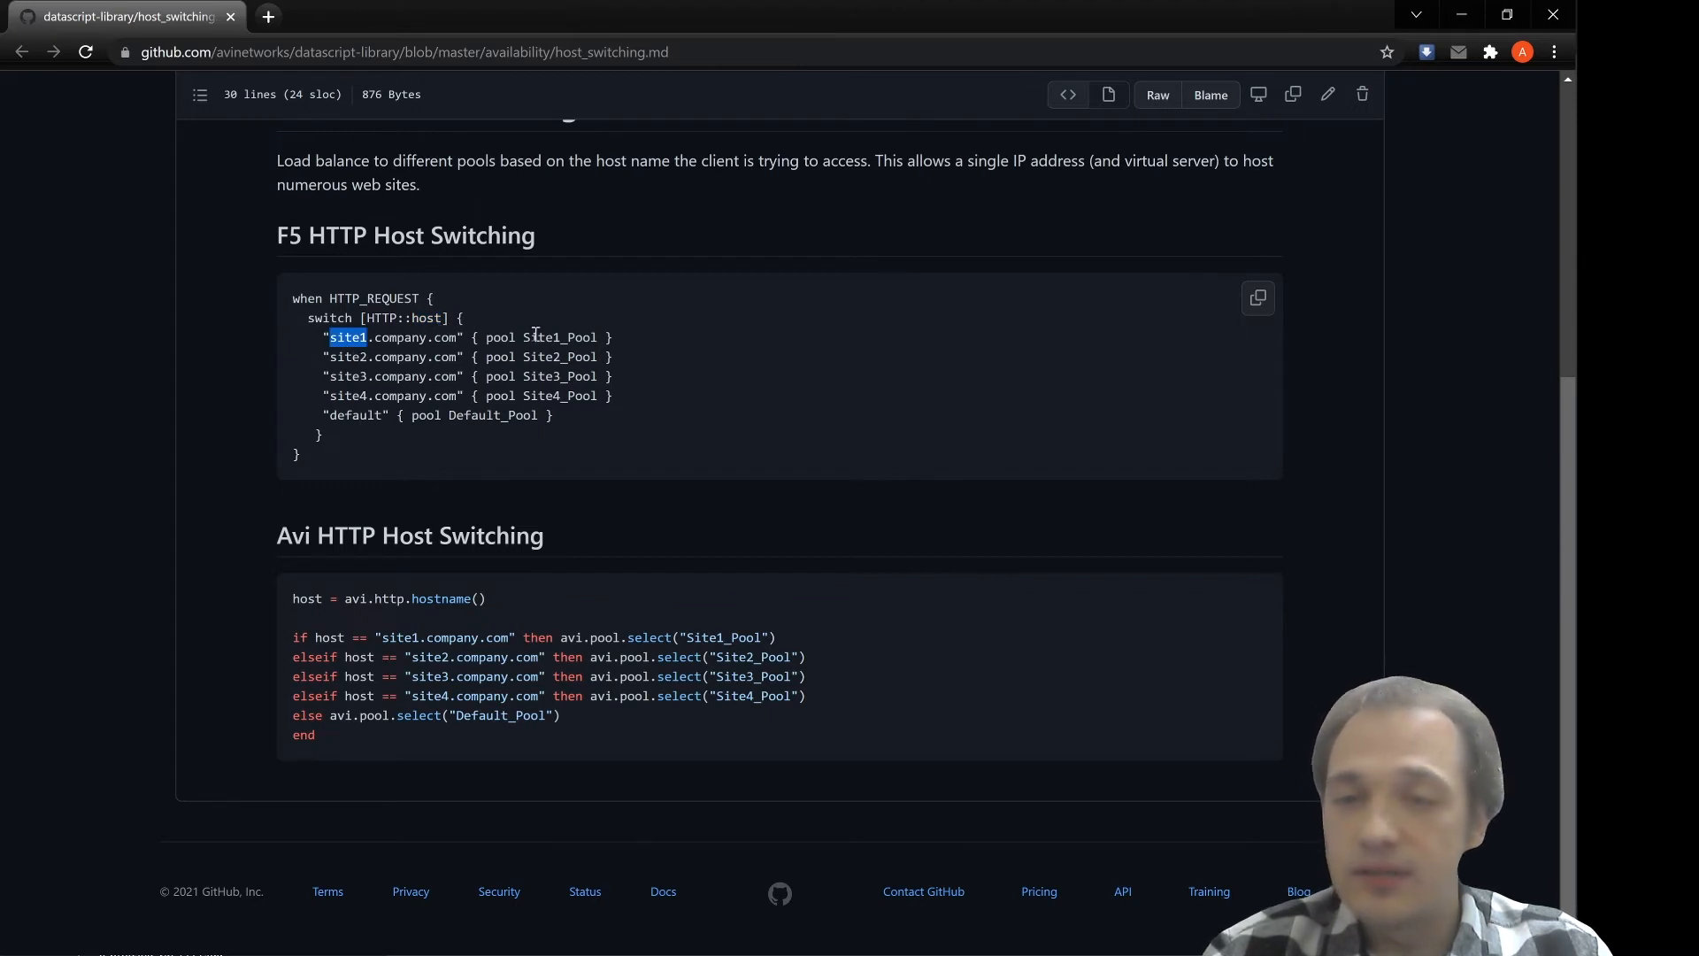
double_click(561, 336)
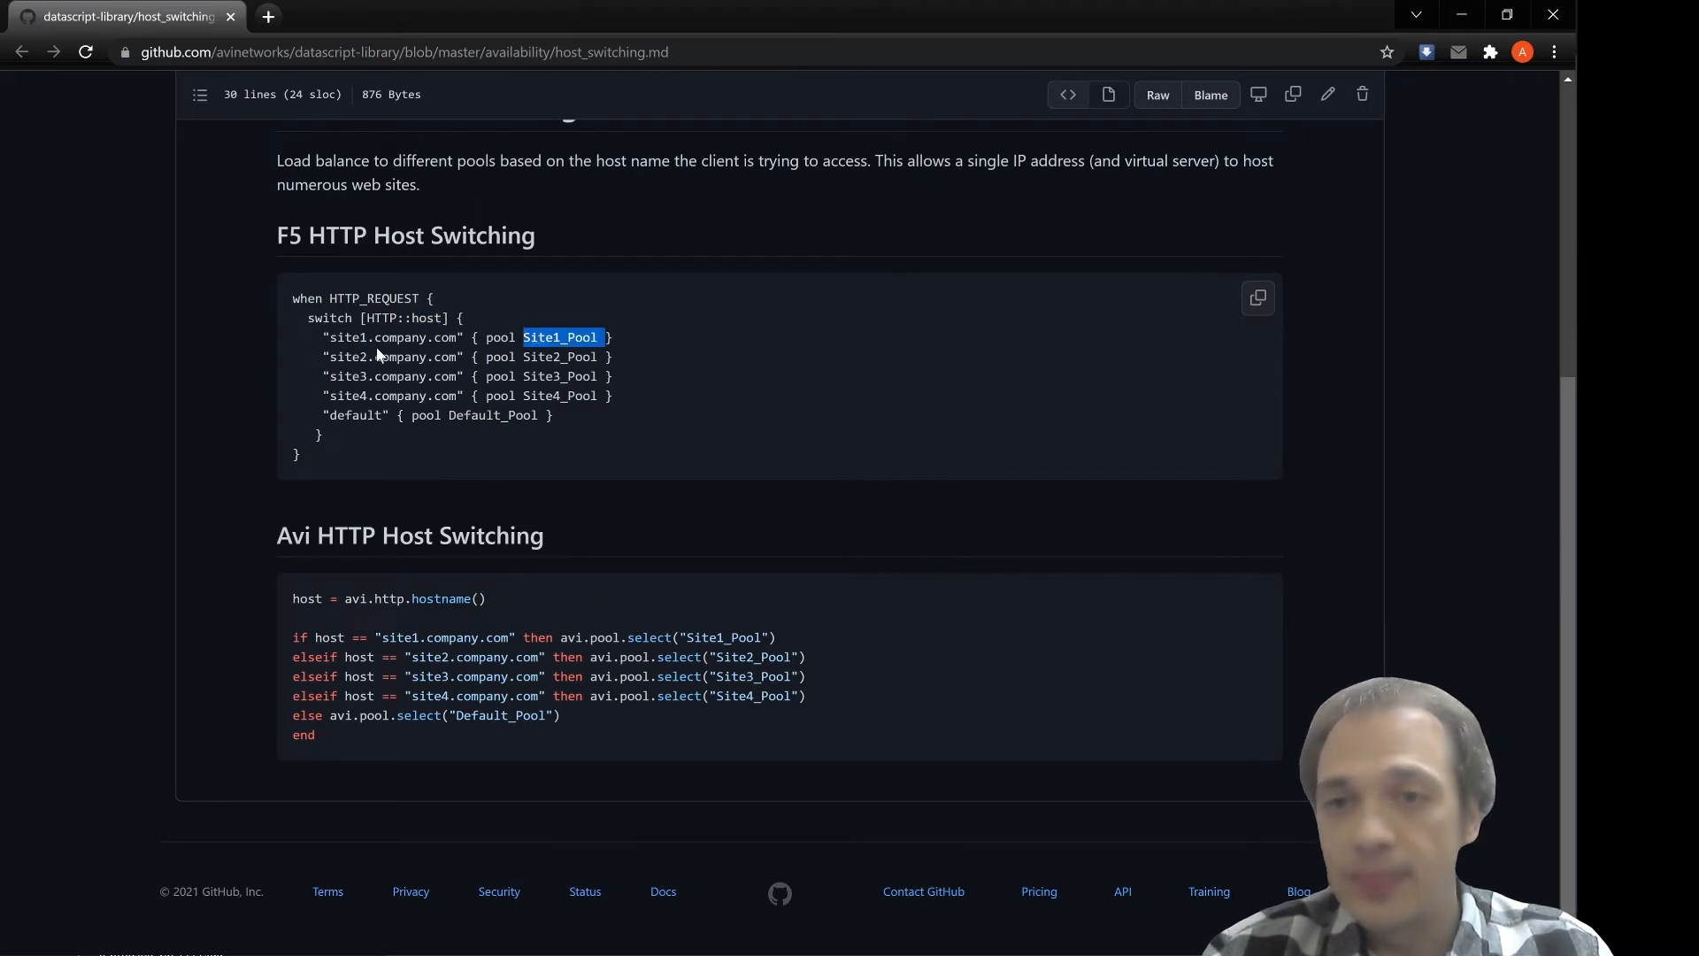
double_click(347, 356)
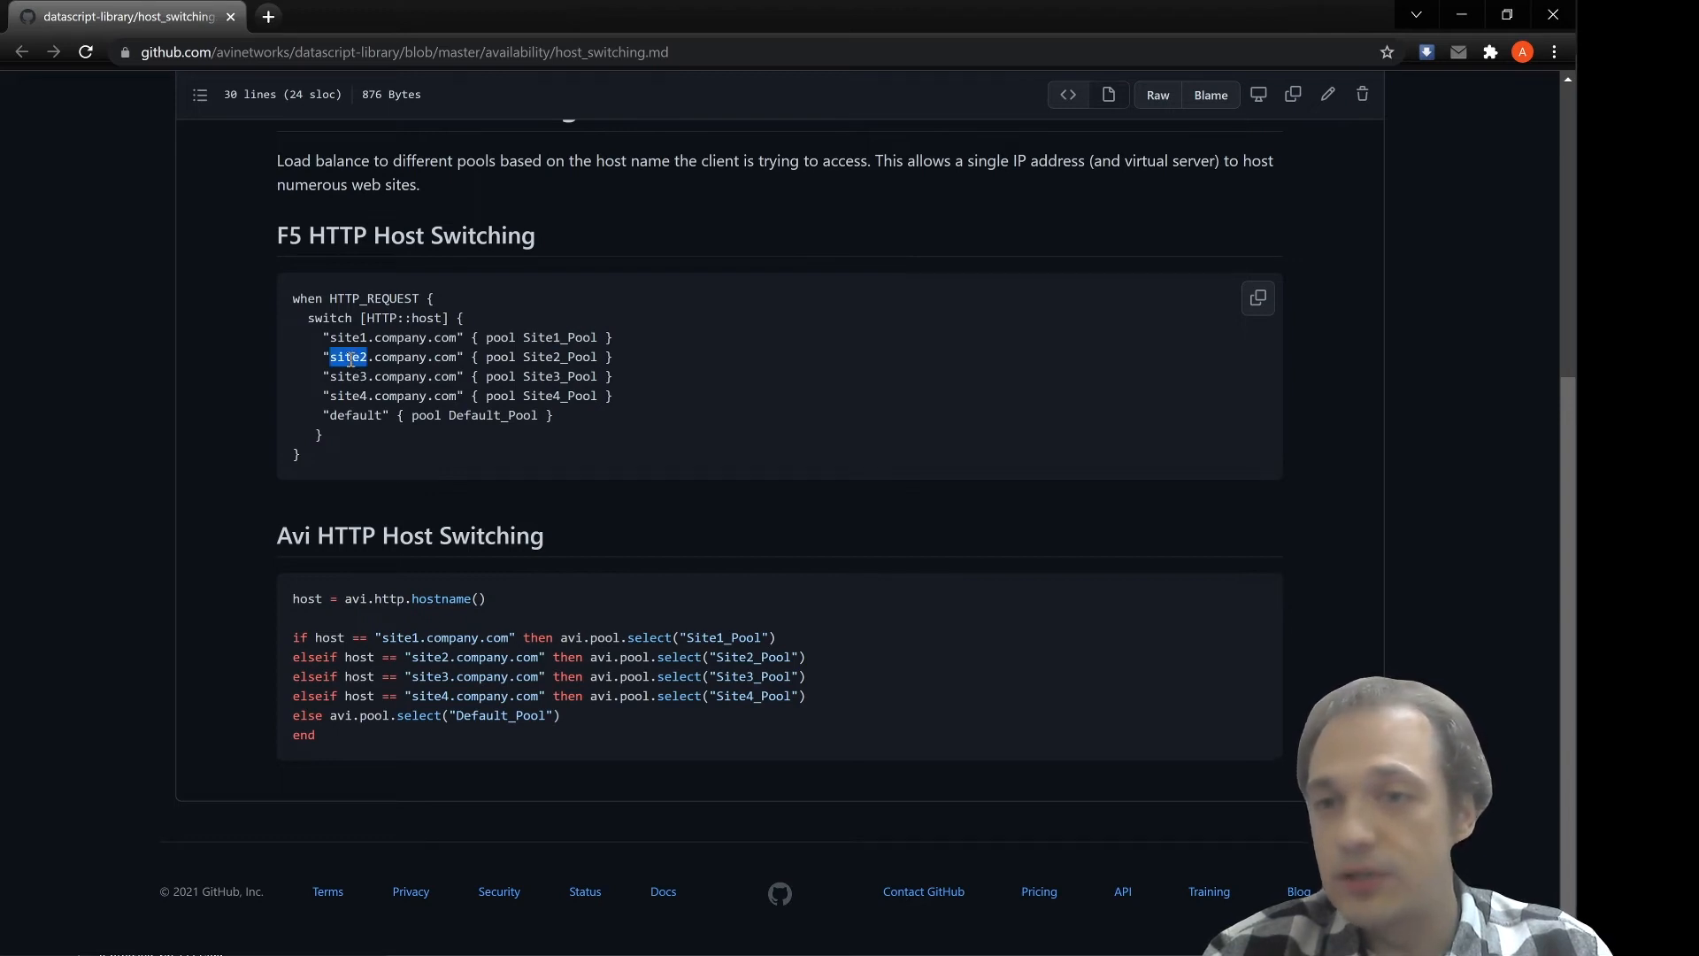
double_click(561, 356)
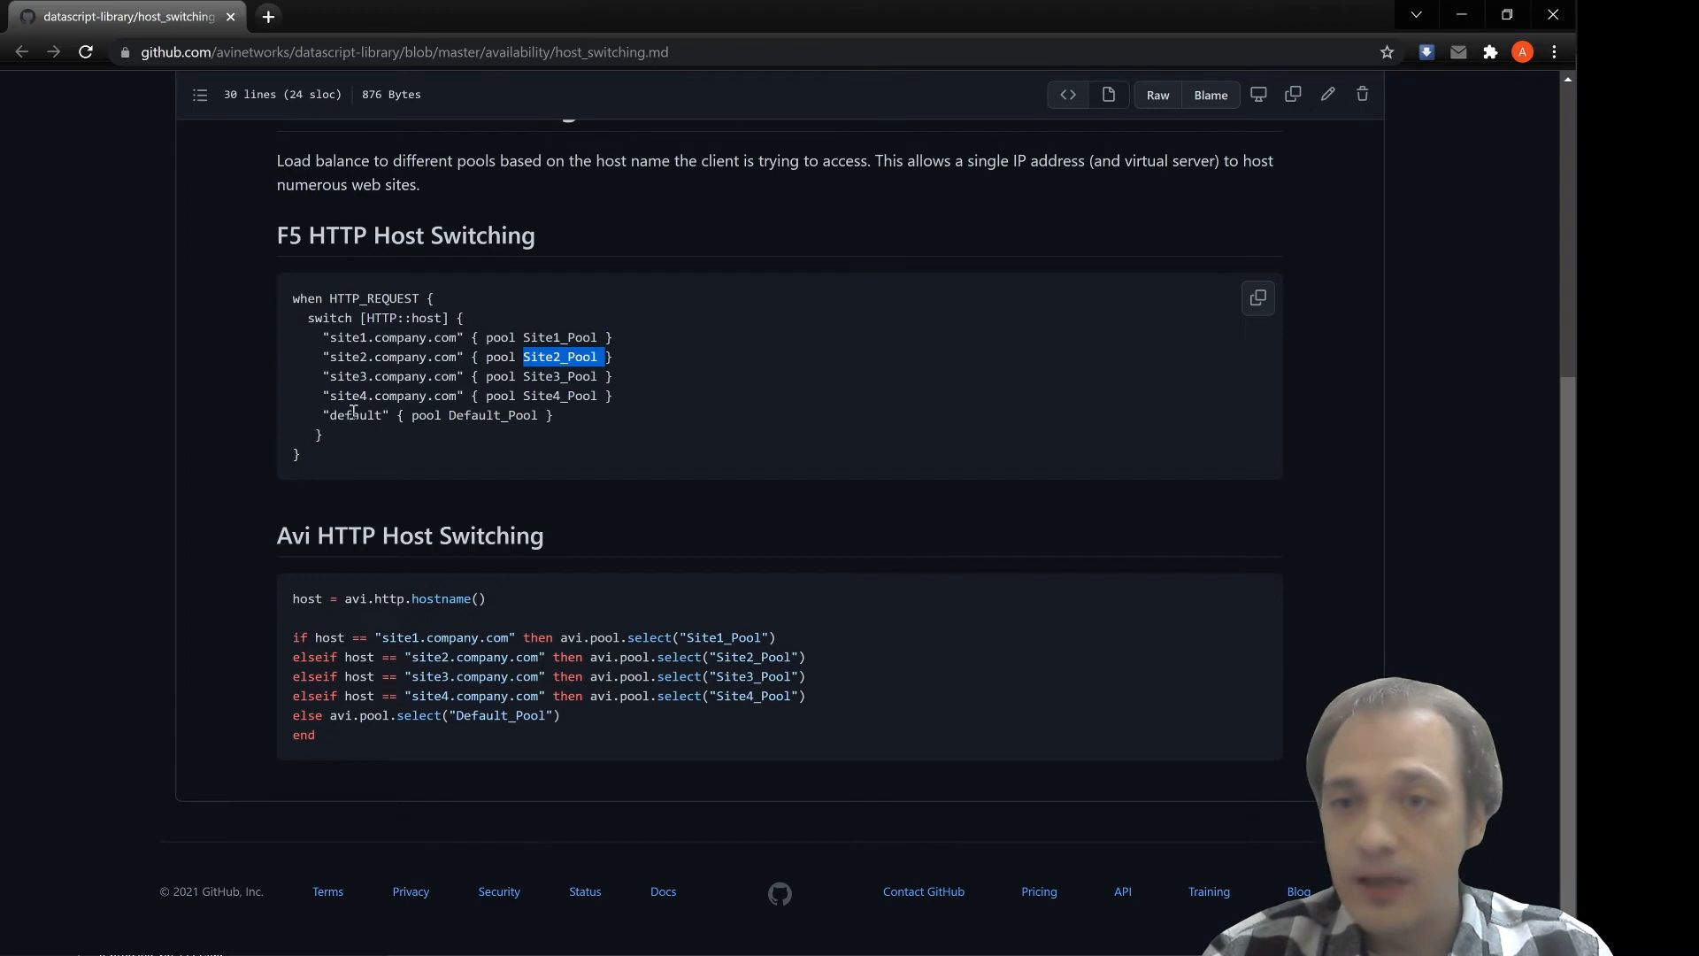
double_click(494, 414)
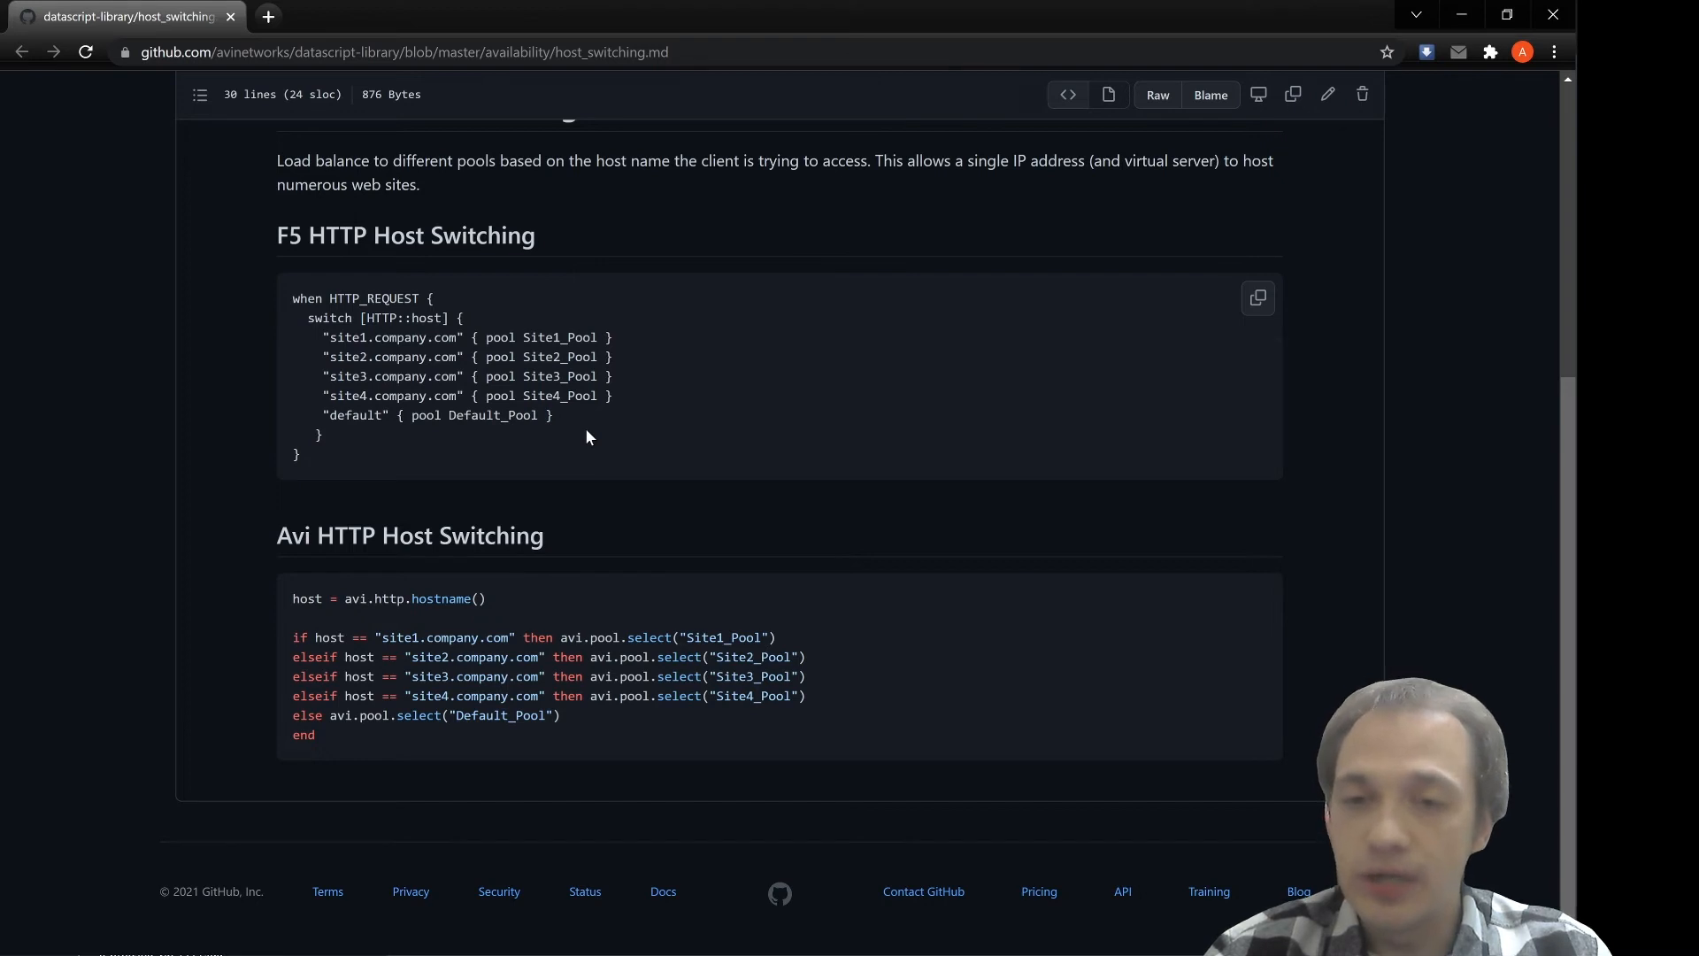
mouse_move(648, 564)
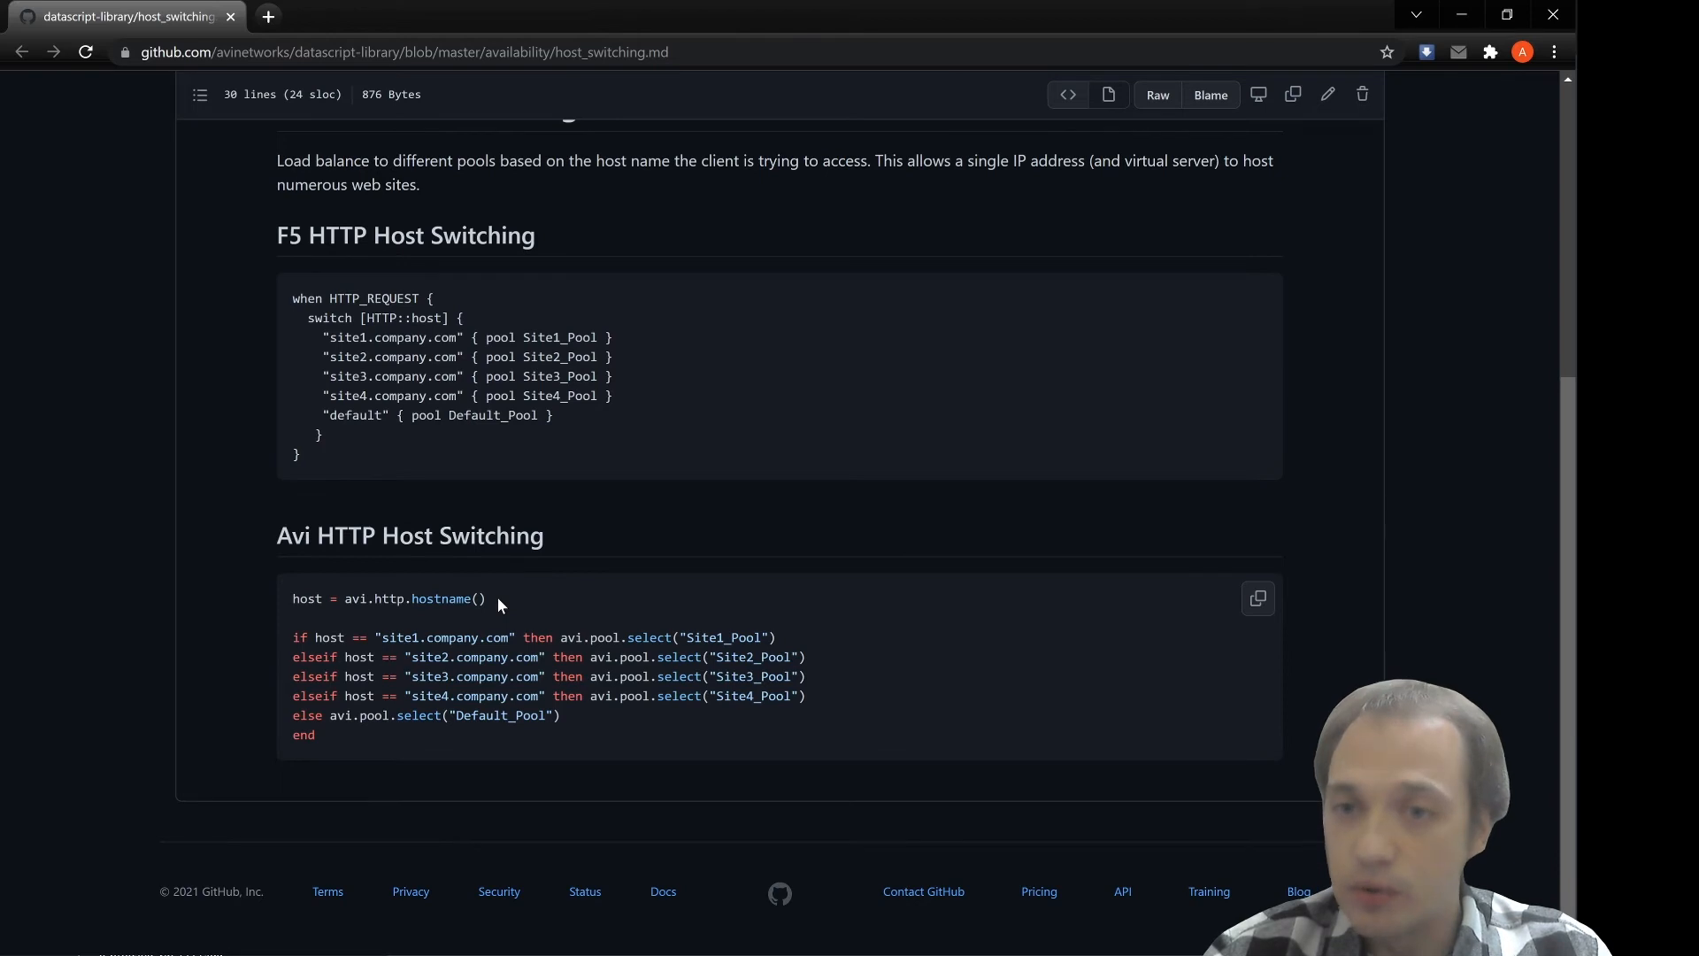
double_click(306, 599)
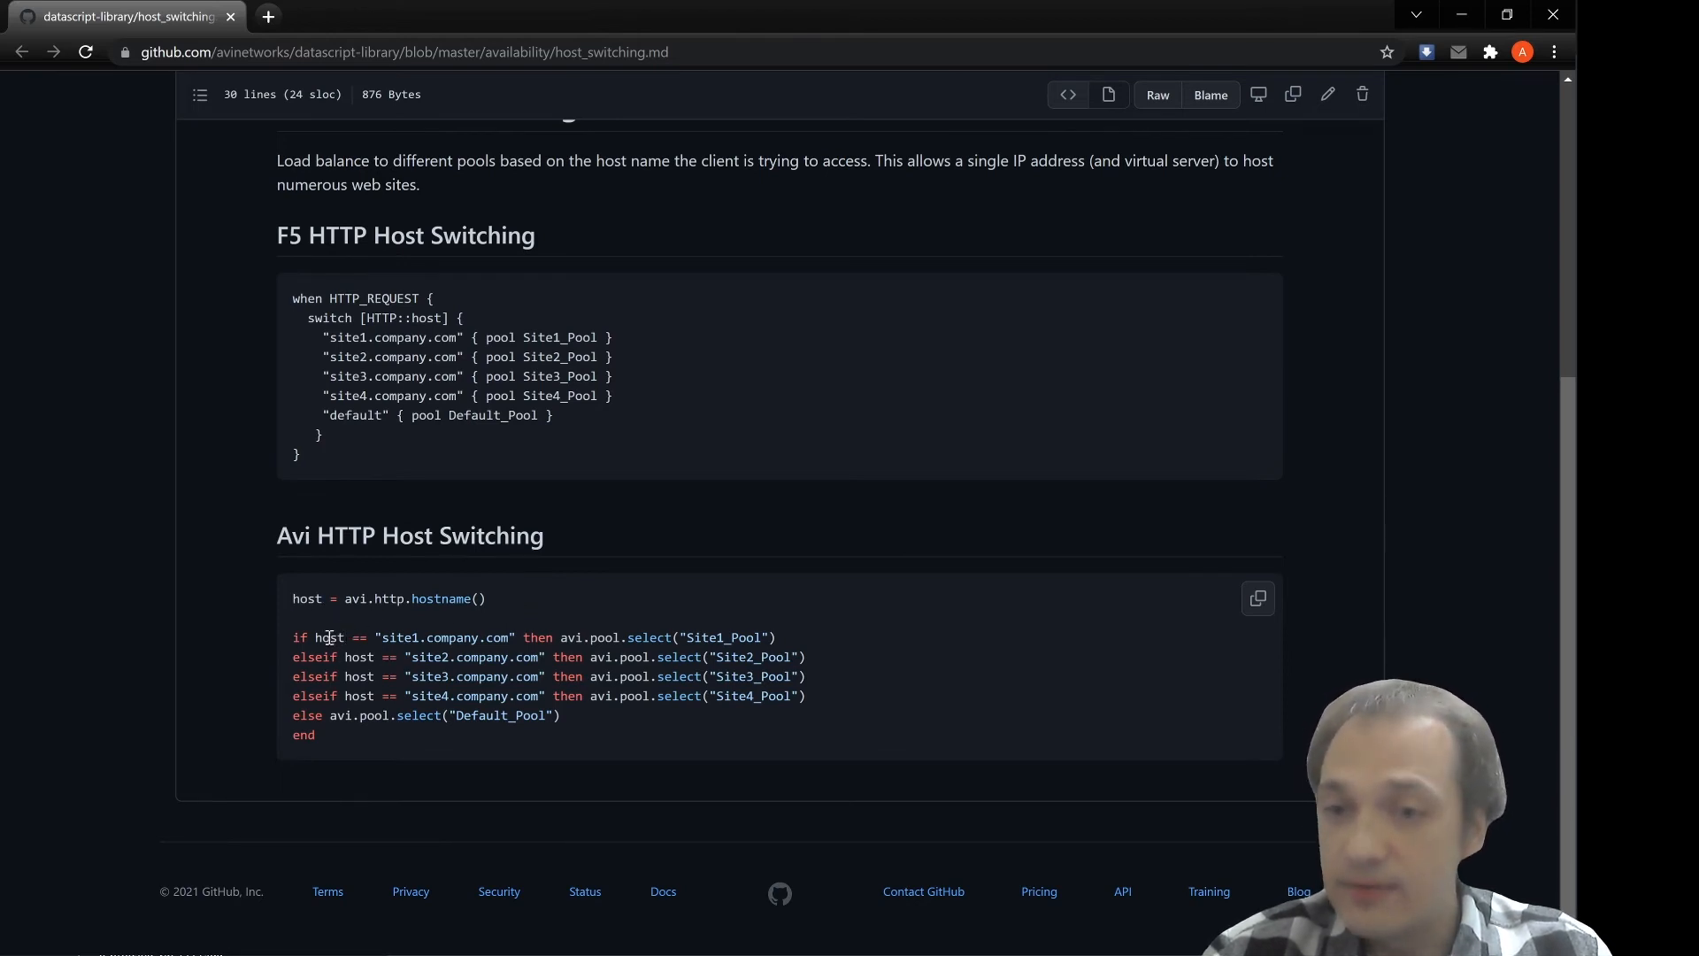
double_click(398, 637)
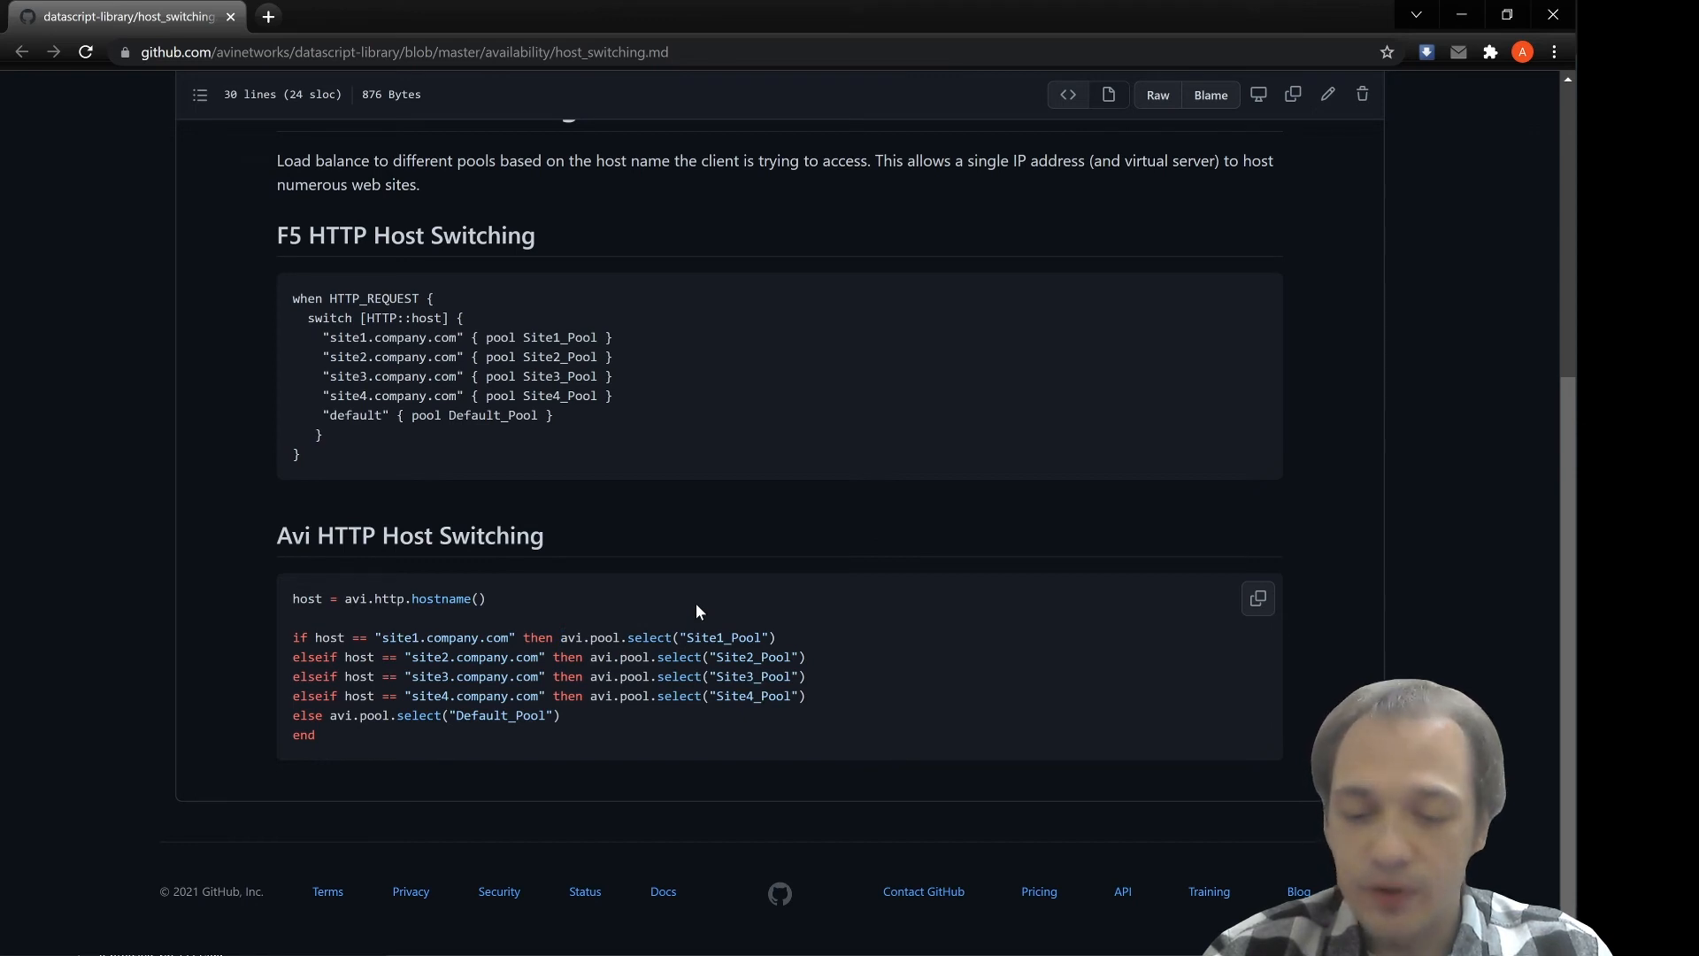
double_click(722, 635)
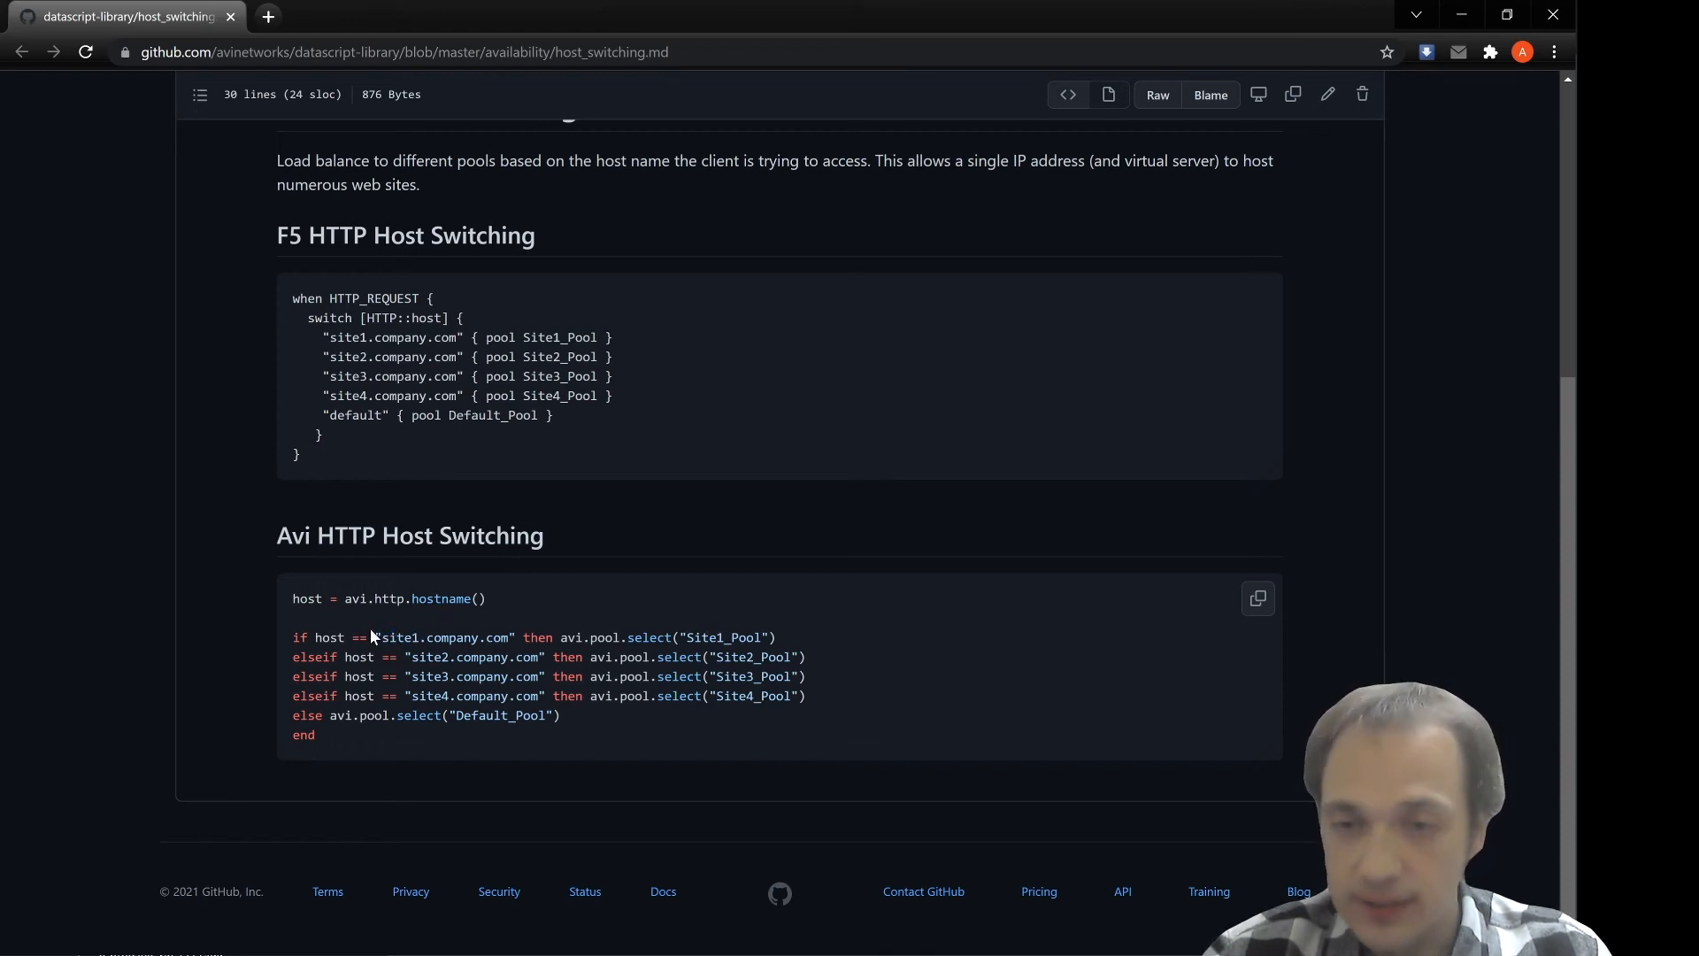
double_click(398, 637)
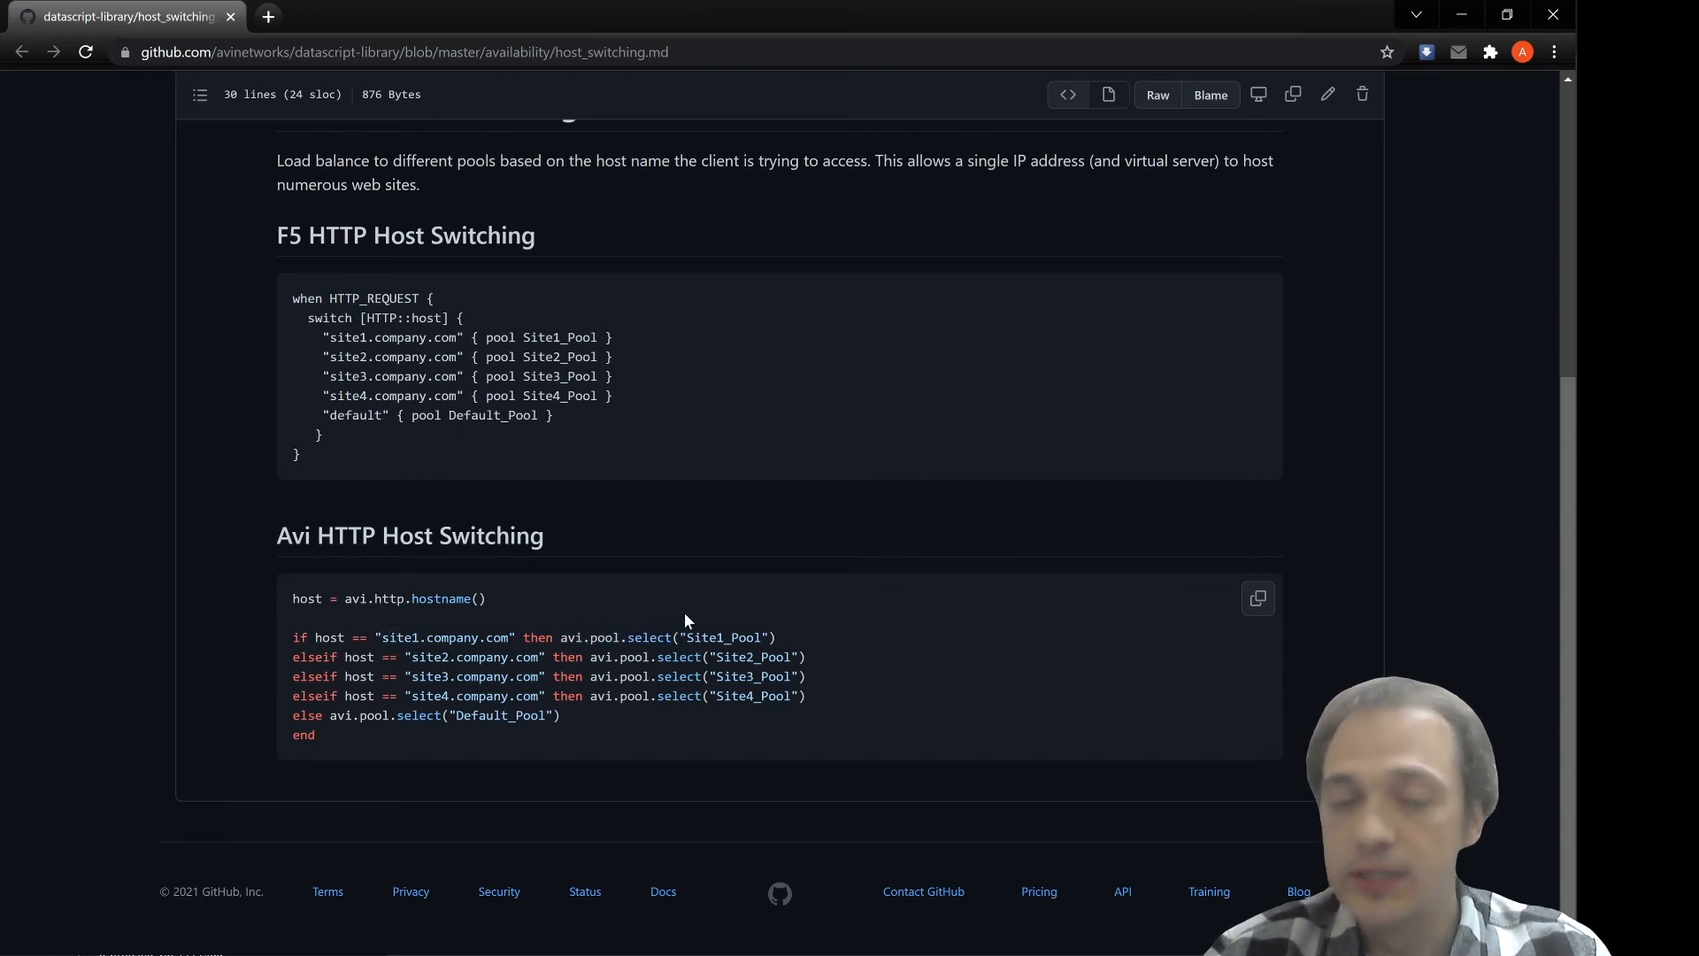
double_click(722, 637)
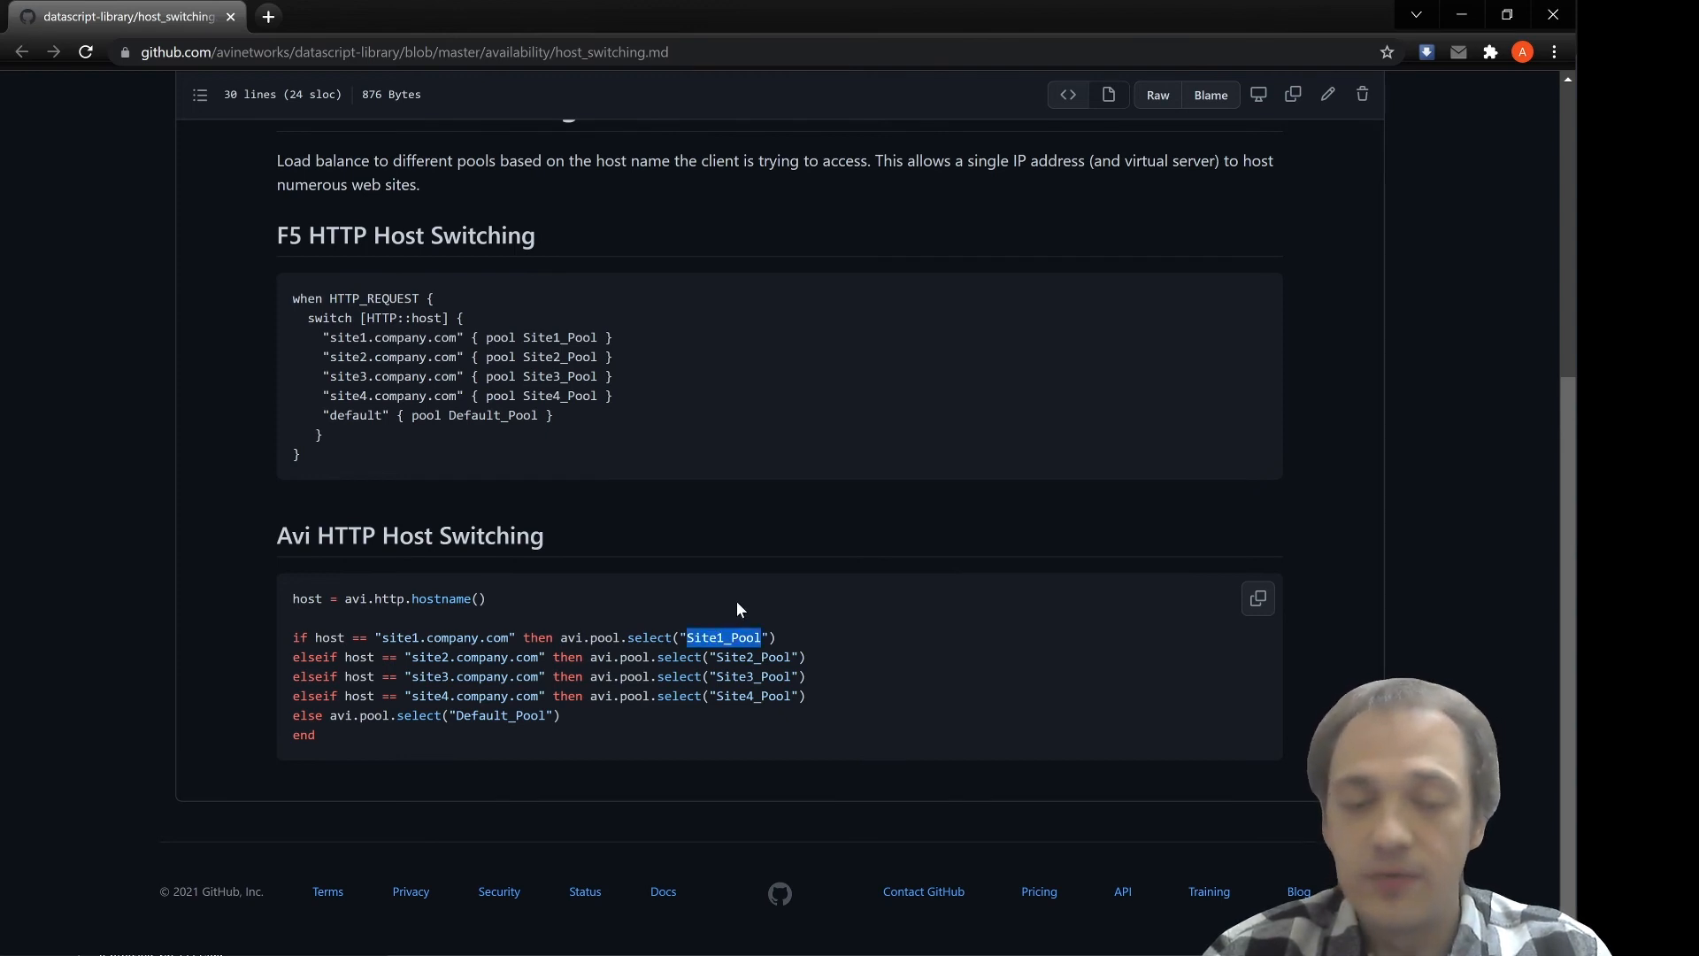
mouse_move(403, 649)
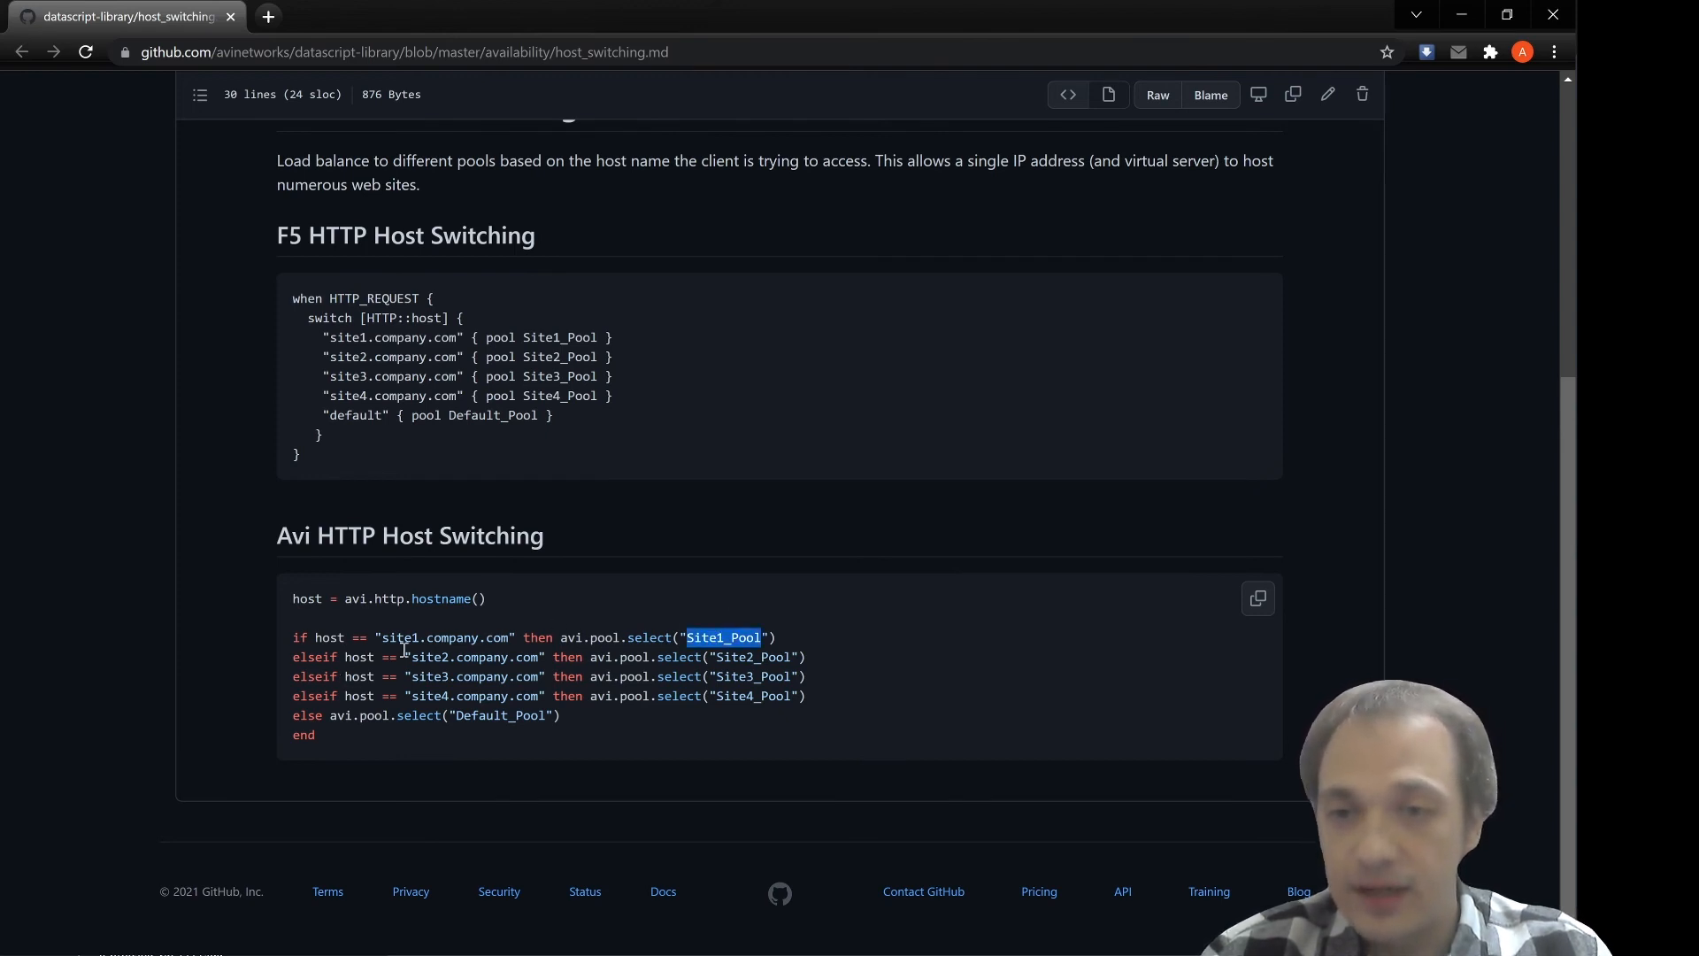
double_click(430, 657)
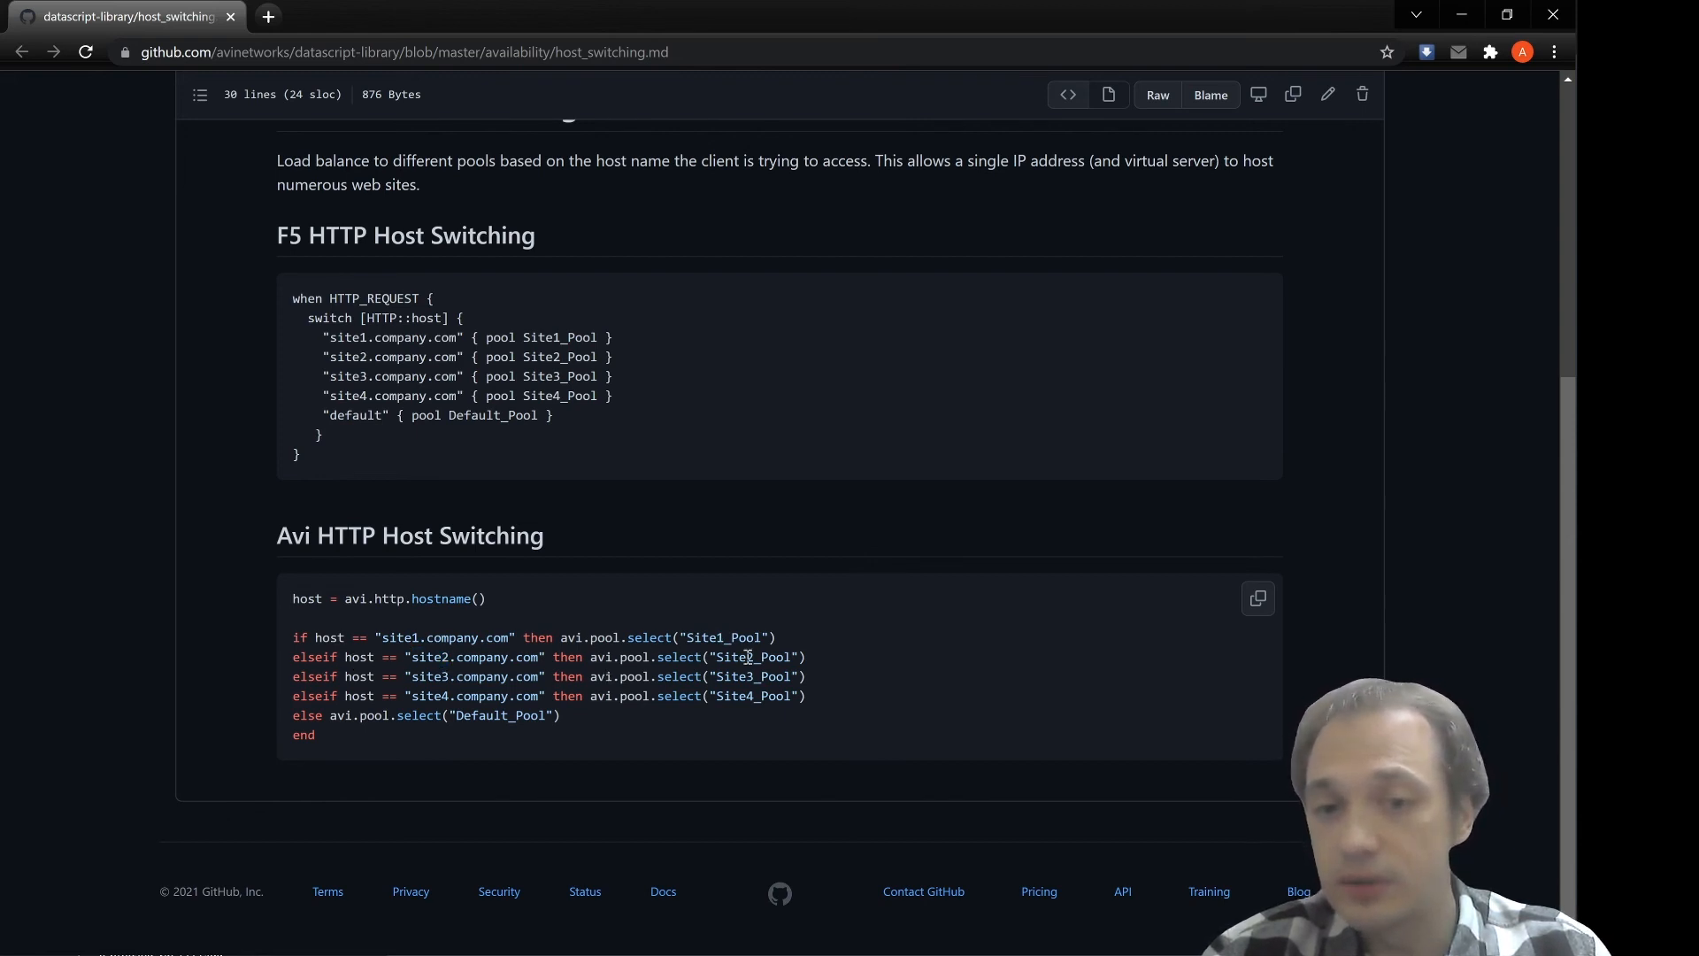
double_click(634, 657)
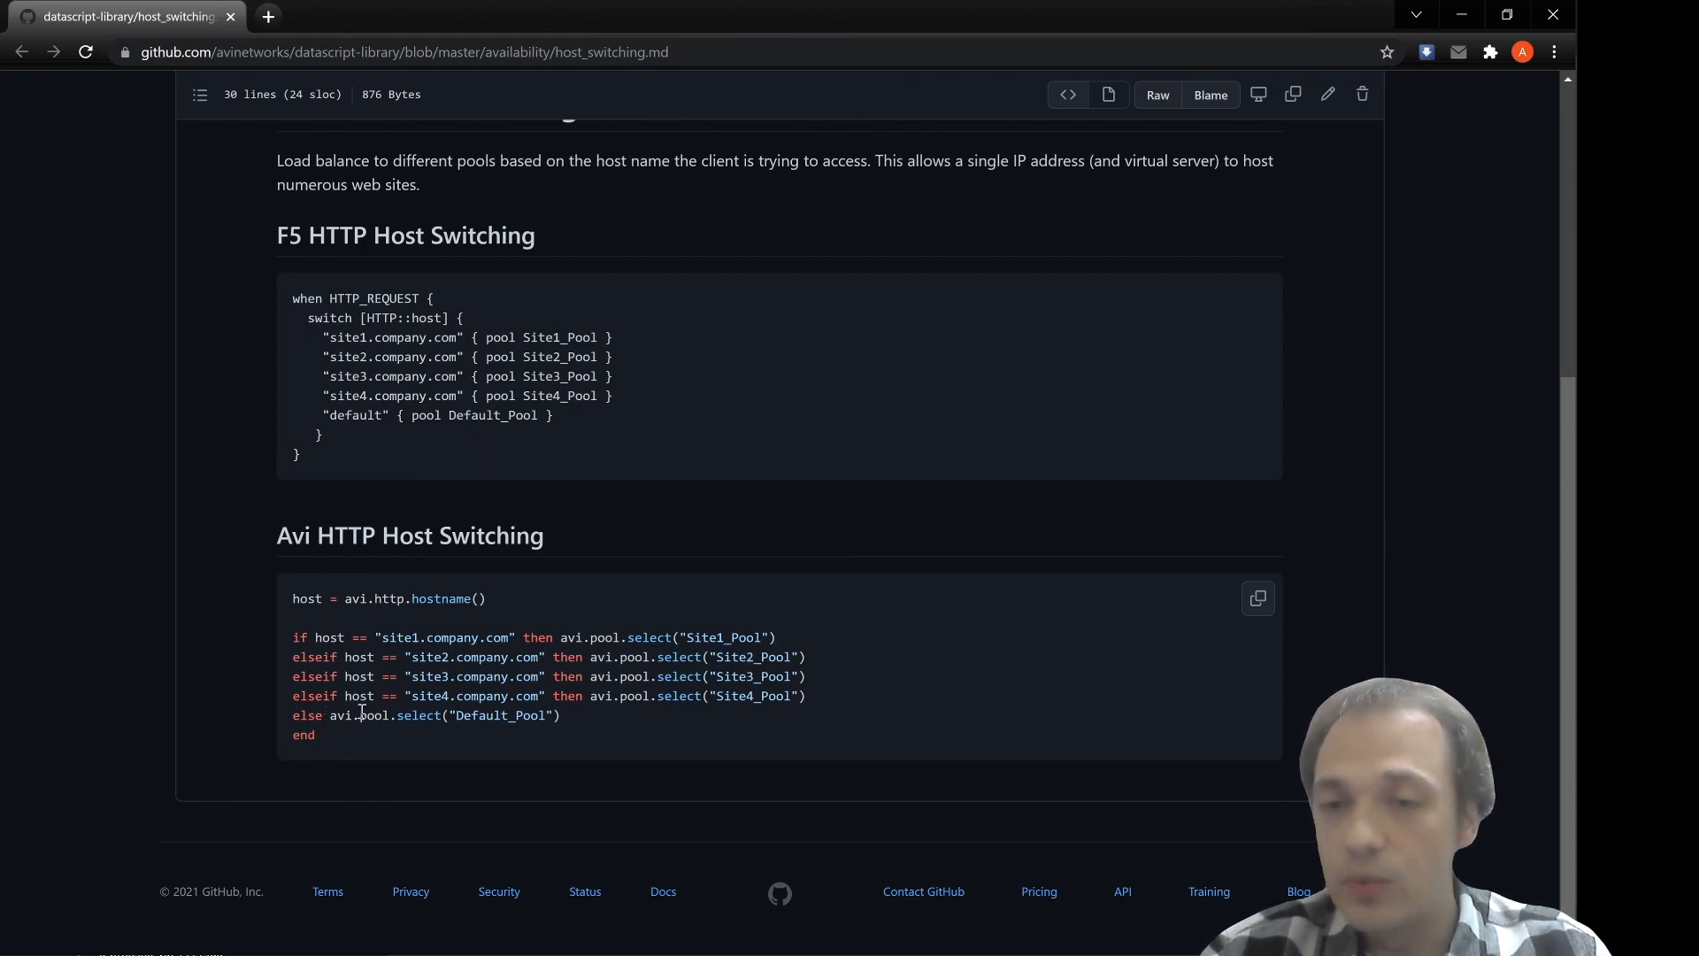
double_click(499, 714)
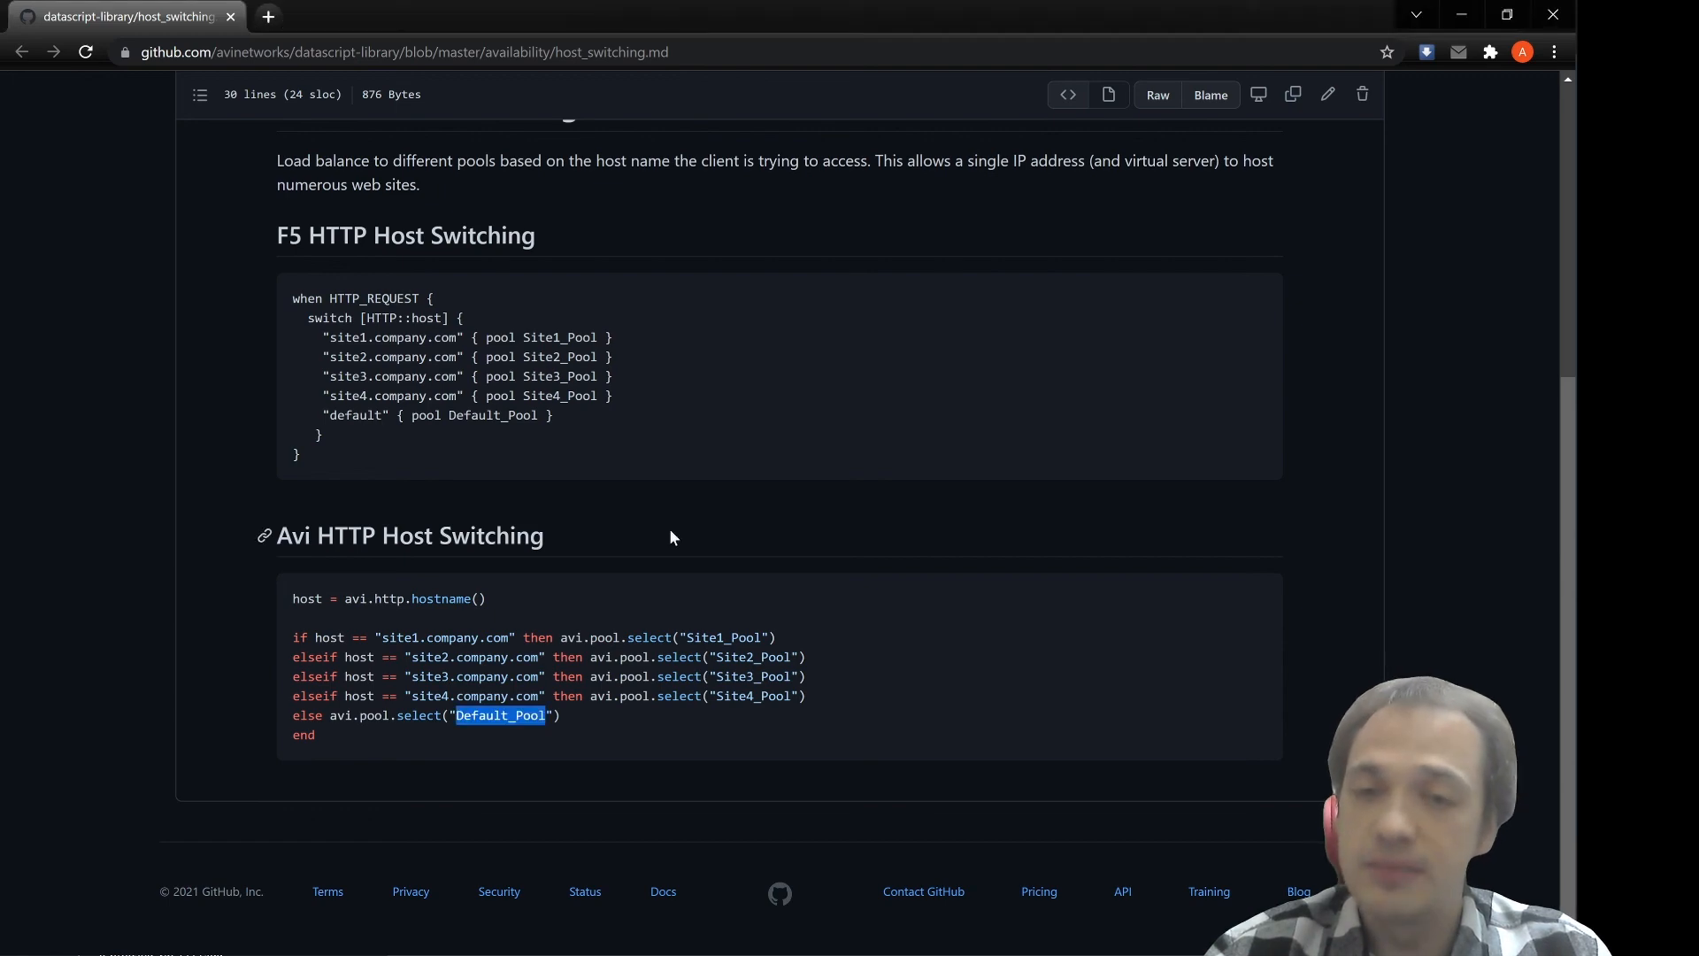
mouse_move(363, 401)
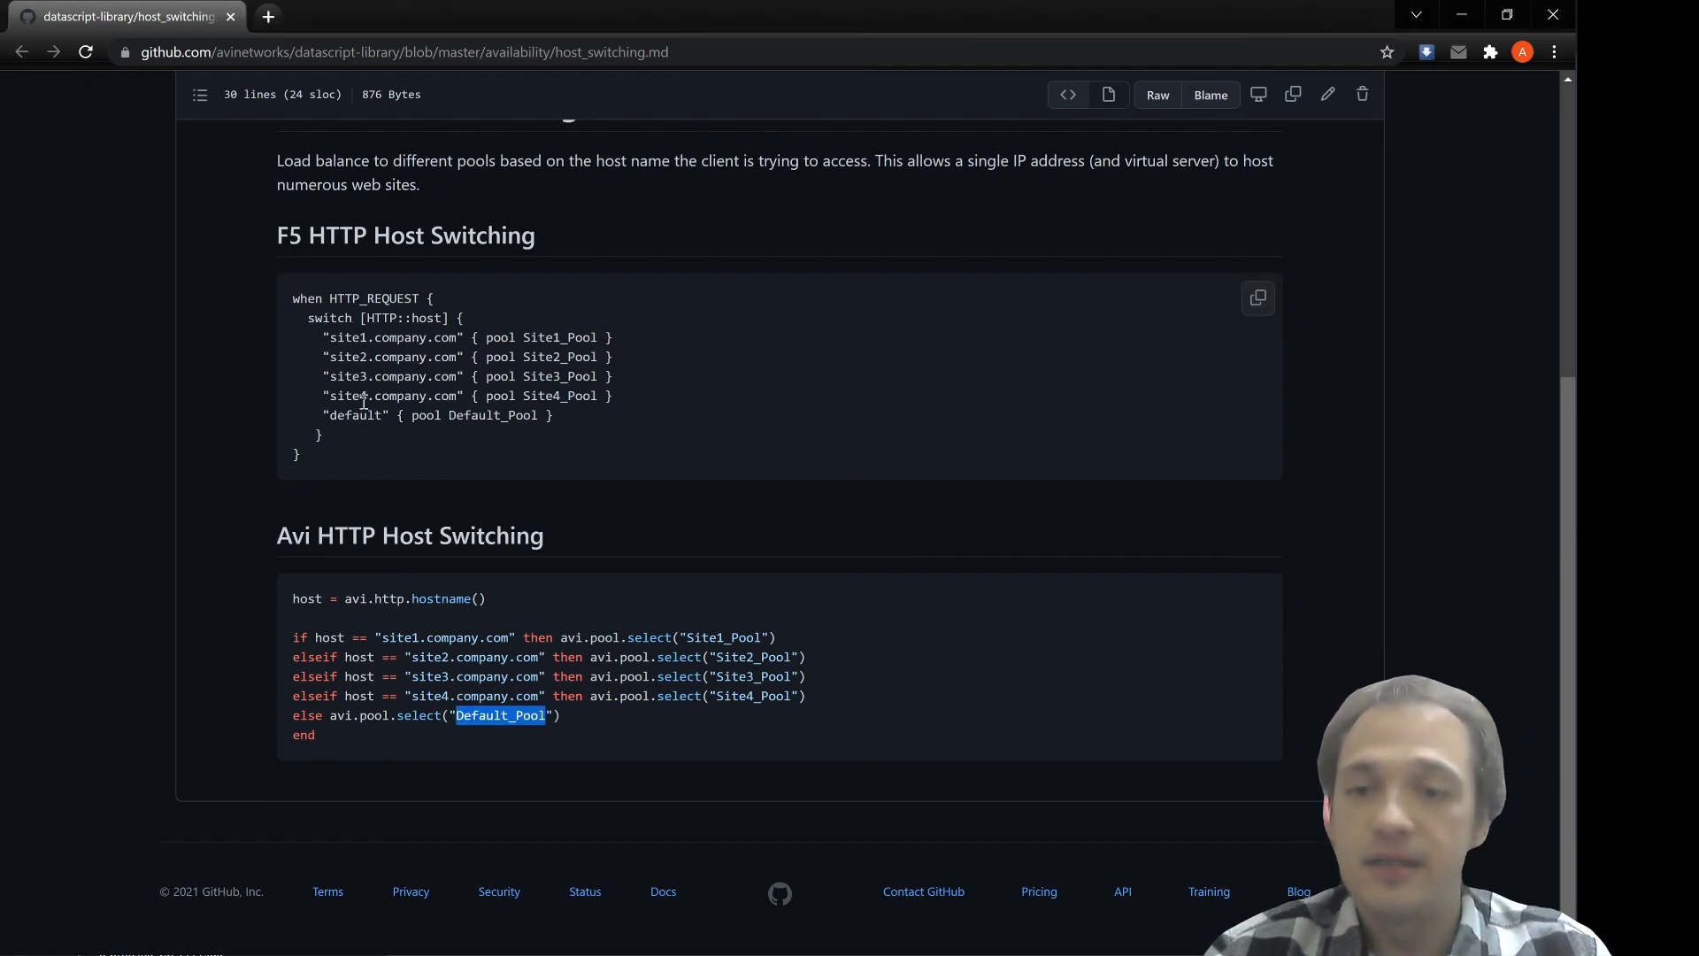